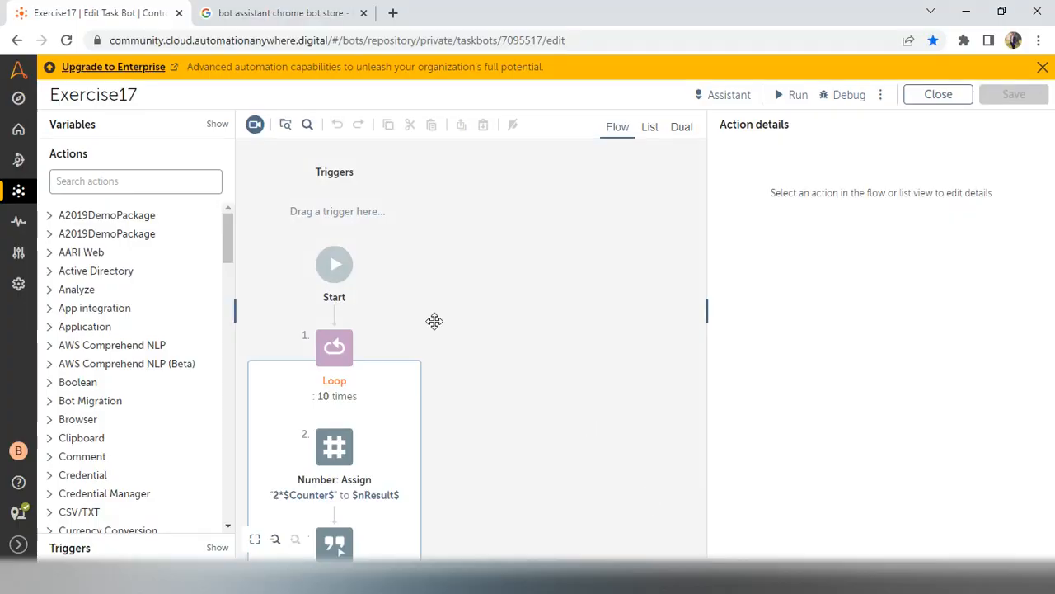
Step: From the Google results, reach the Bot Assistant listing on chrome.google.com
{"action": "left_click", "coordinate": [280, 13]}
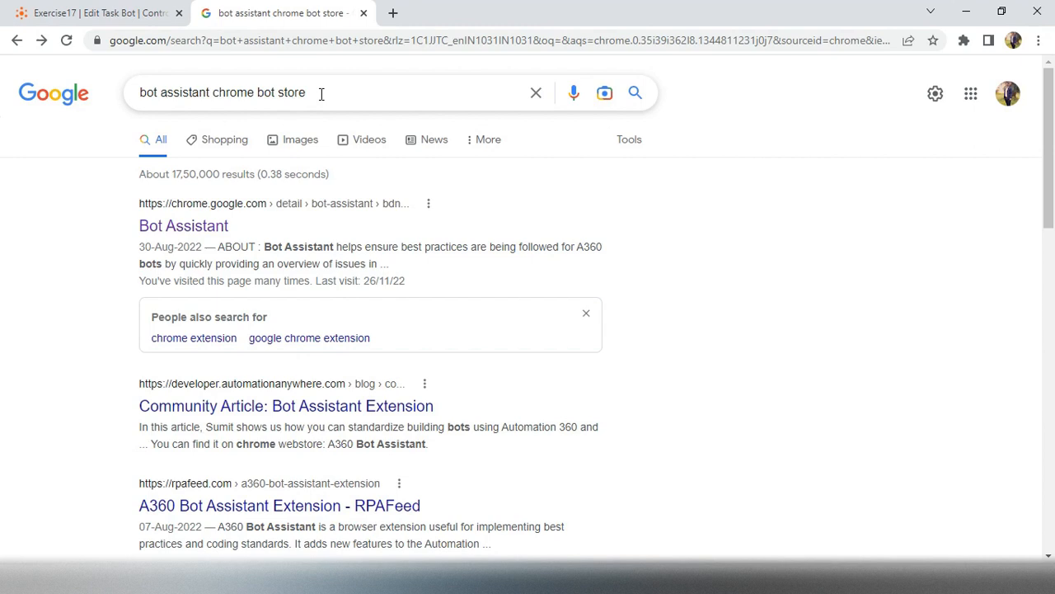
{"action": "mouse_move", "coordinate": [239, 231]}
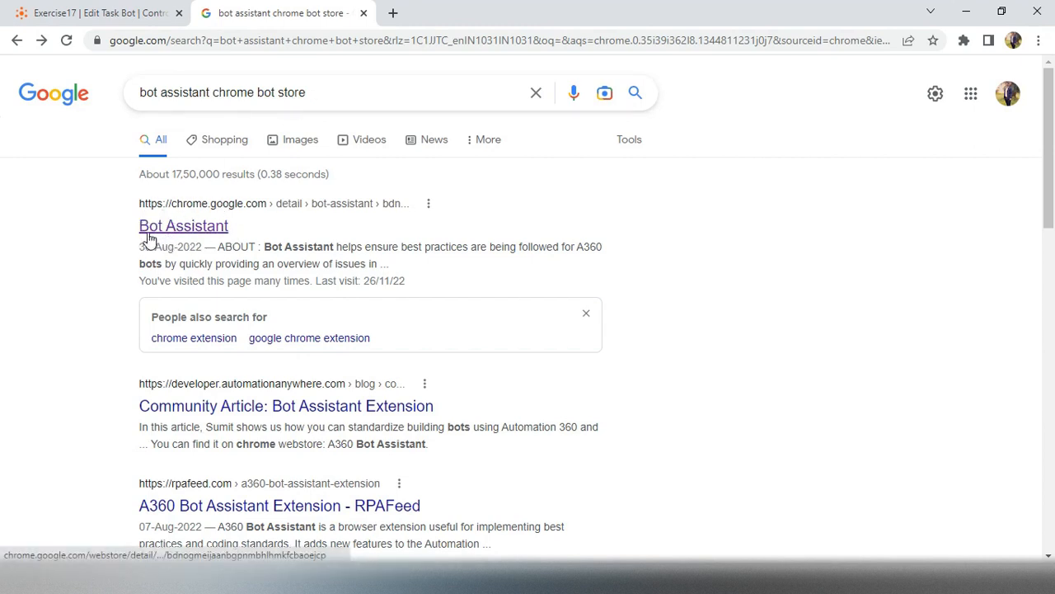
{"action": "left_click", "coordinate": [183, 224]}
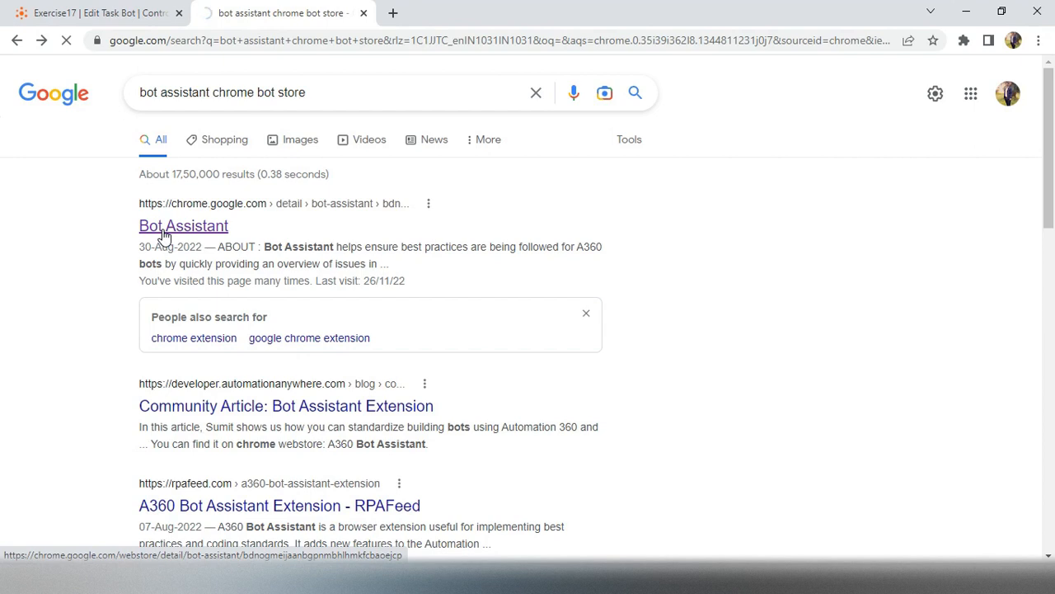
{"action": "left_click", "coordinate": [183, 224]}
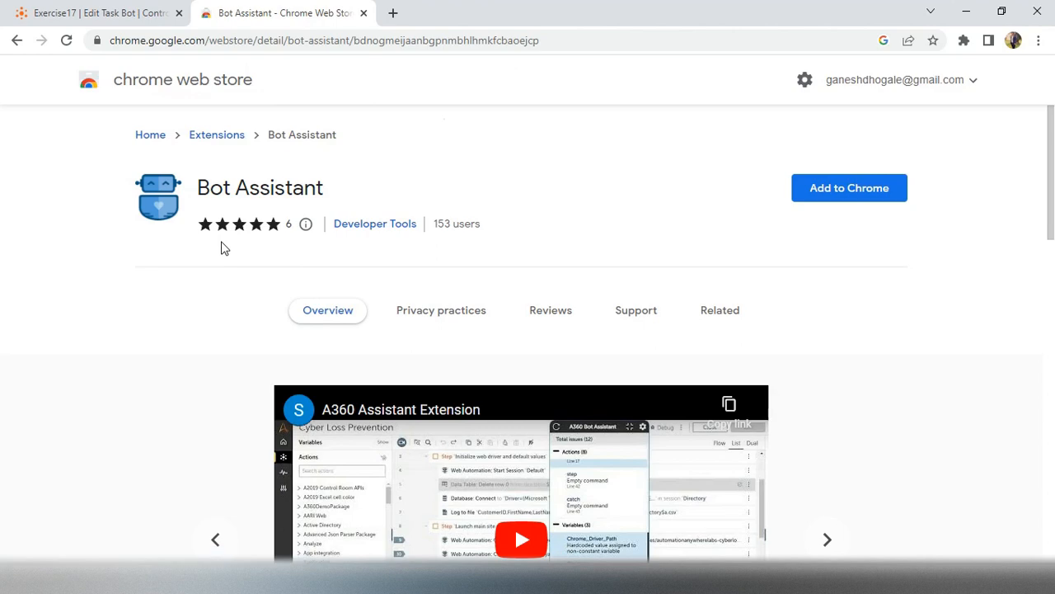
Step: Add Bot Assistant to Chrome from its store page and return to the Exercise17 editor
{"action": "scroll", "scroll_direction": "down", "scroll_amount": 3}
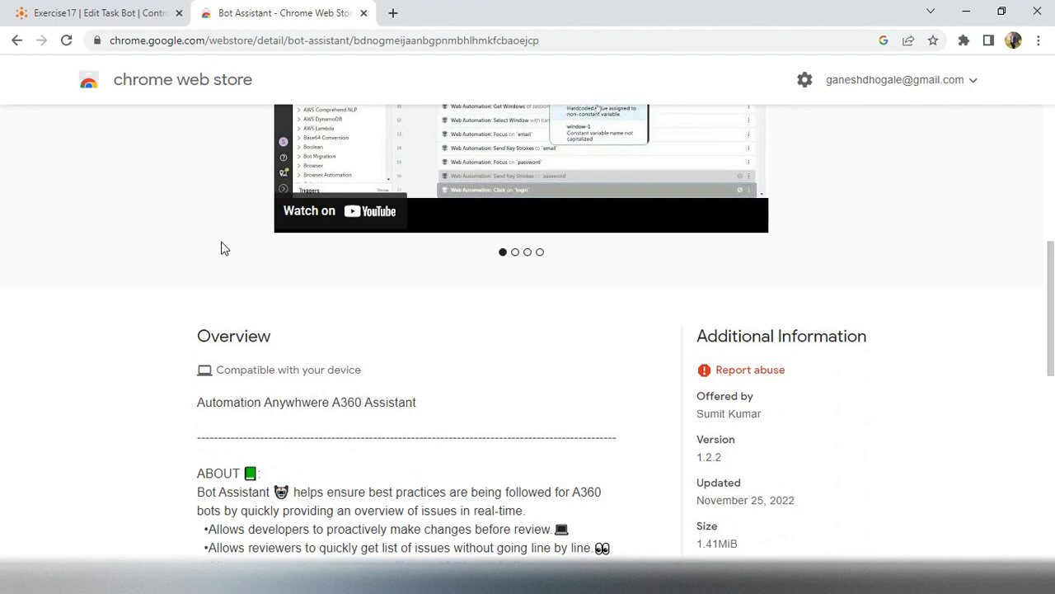
{"action": "scroll", "scroll_direction": "down", "scroll_amount": 3}
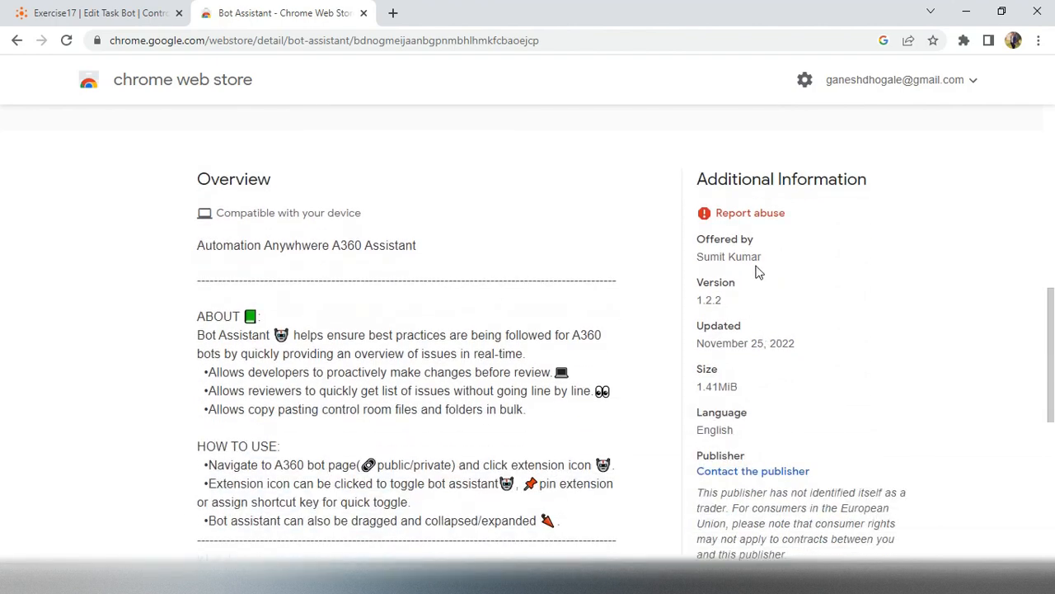
{"action": "scroll", "scroll_direction": "up", "scroll_amount": 3}
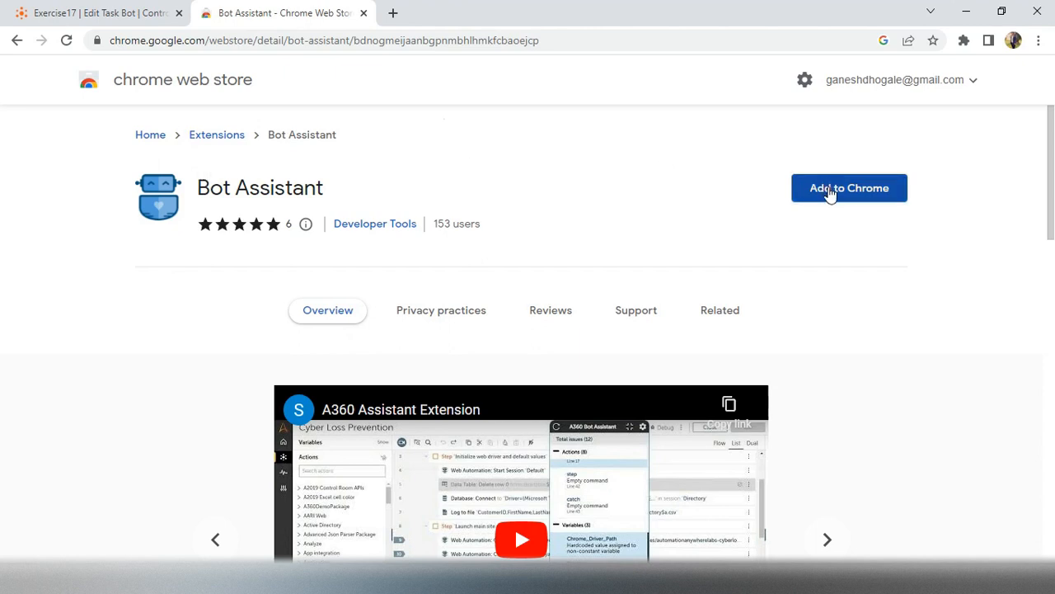
{"action": "left_click", "coordinate": [849, 188]}
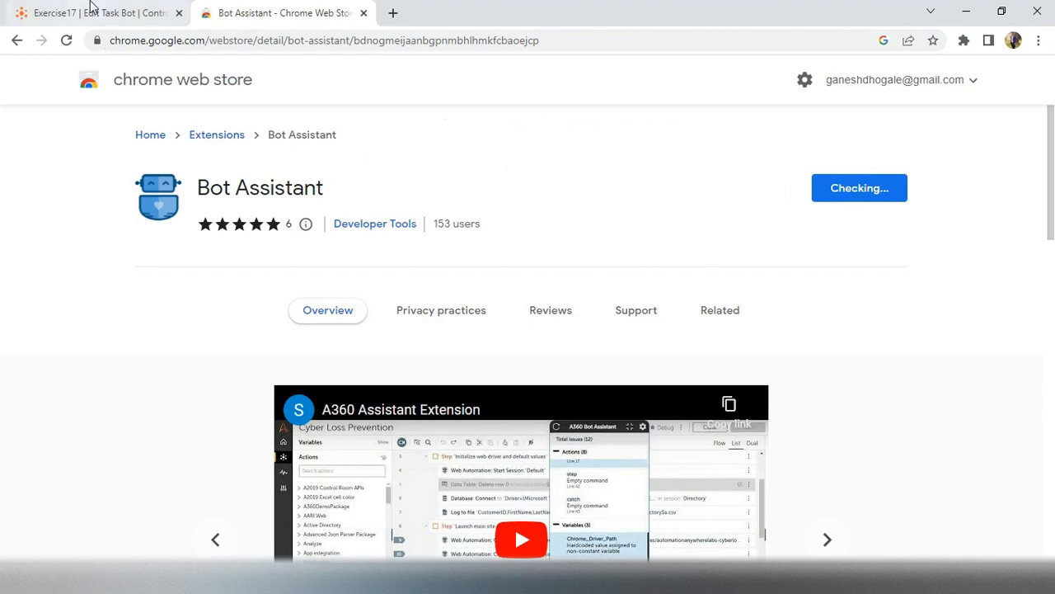
{"action": "left_click", "coordinate": [99, 13]}
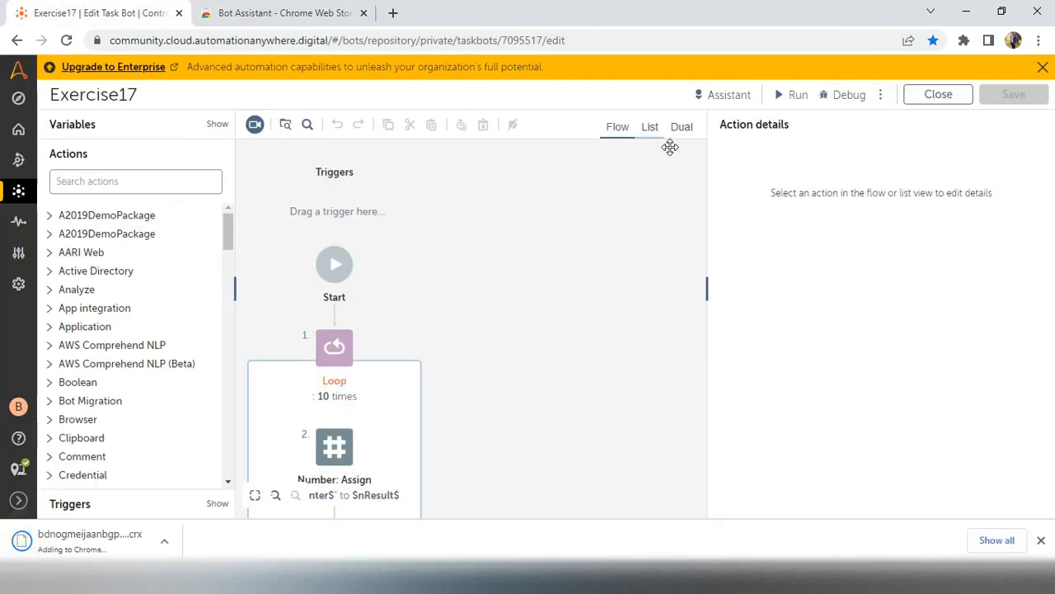
Step: Show Exercise17's steps in List view, dismiss the install notice and select the Loop action
{"action": "left_click", "coordinate": [649, 125]}
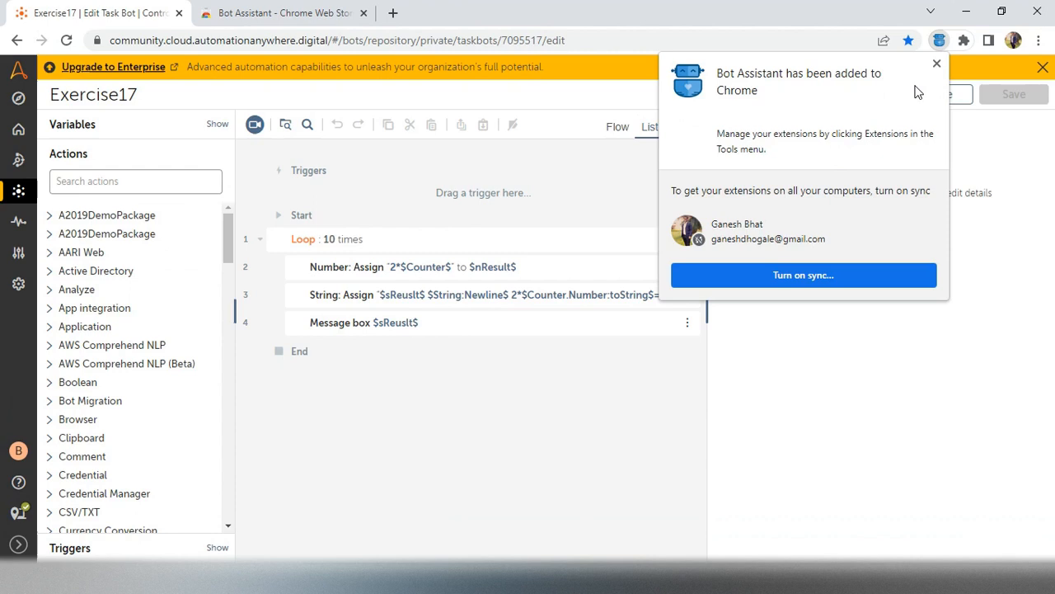
{"action": "left_click", "coordinate": [936, 63]}
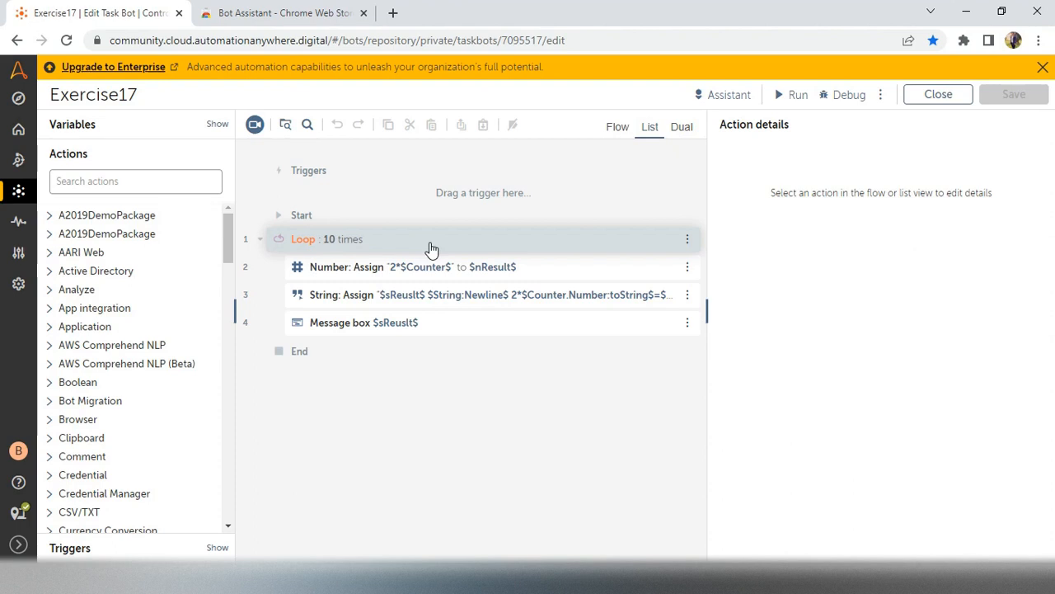
{"action": "left_click", "coordinate": [412, 239]}
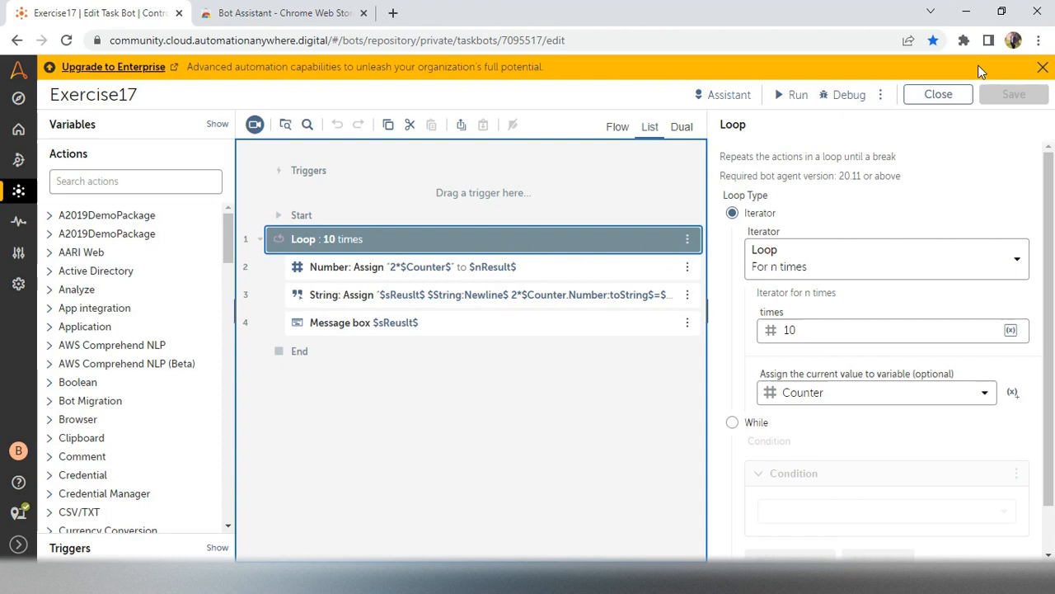
{"action": "left_click", "coordinate": [963, 40]}
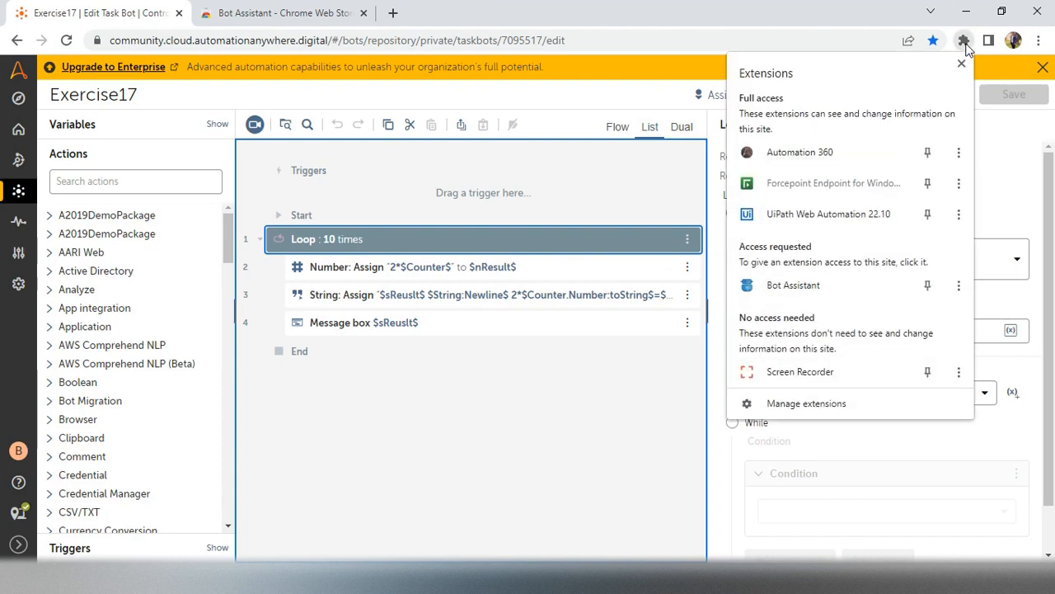
Step: Run Bot Assistant on Exercise17, dock its panel left and go to its settings
{"action": "left_click", "coordinate": [793, 284]}
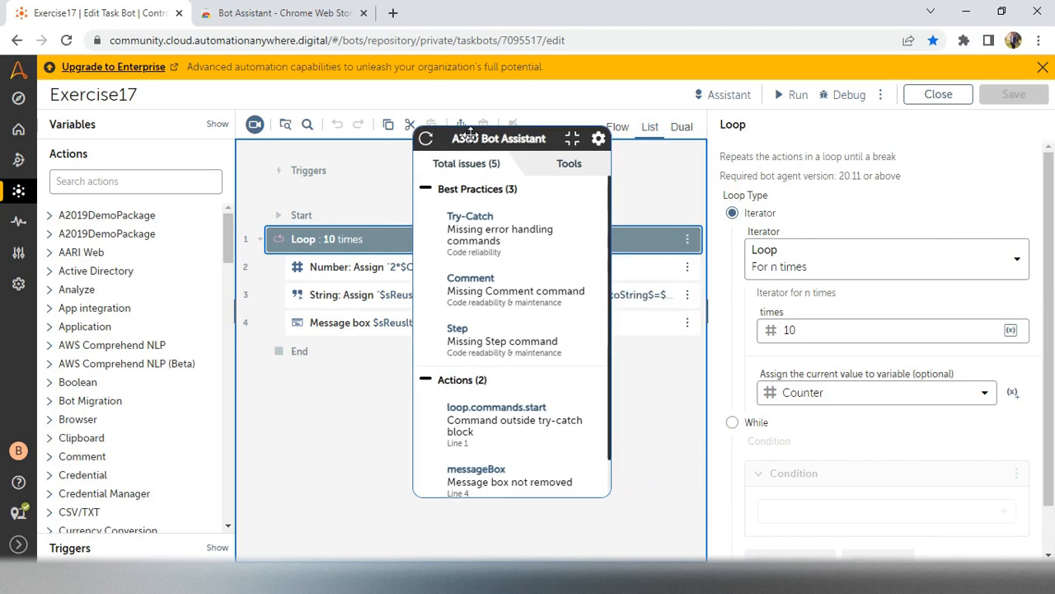
{"action": "left_click_drag", "start_coordinate": [498, 139], "coordinate": [106, 119]}
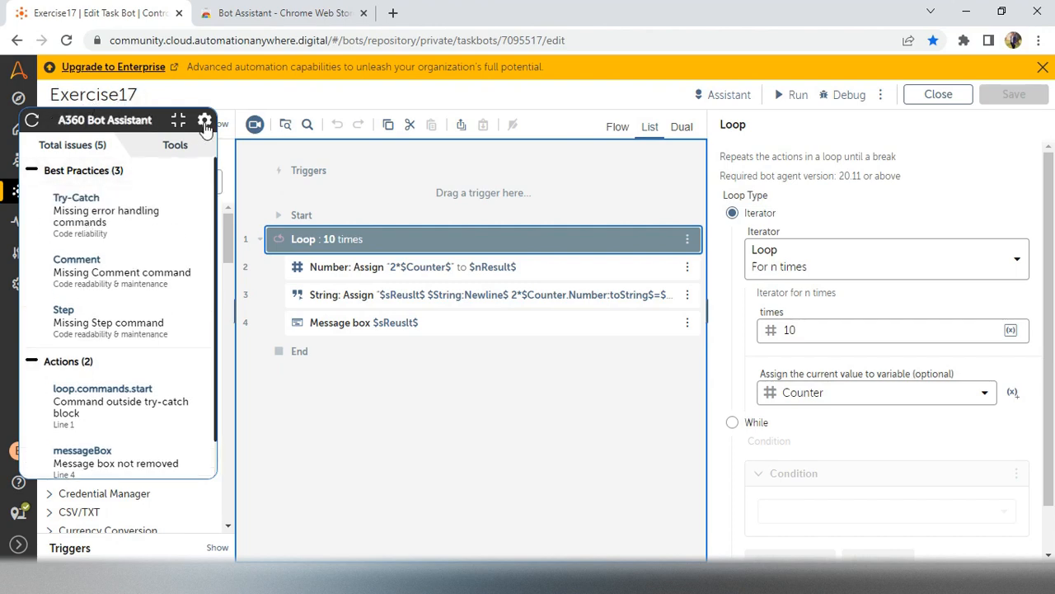
{"action": "left_click", "coordinate": [204, 119]}
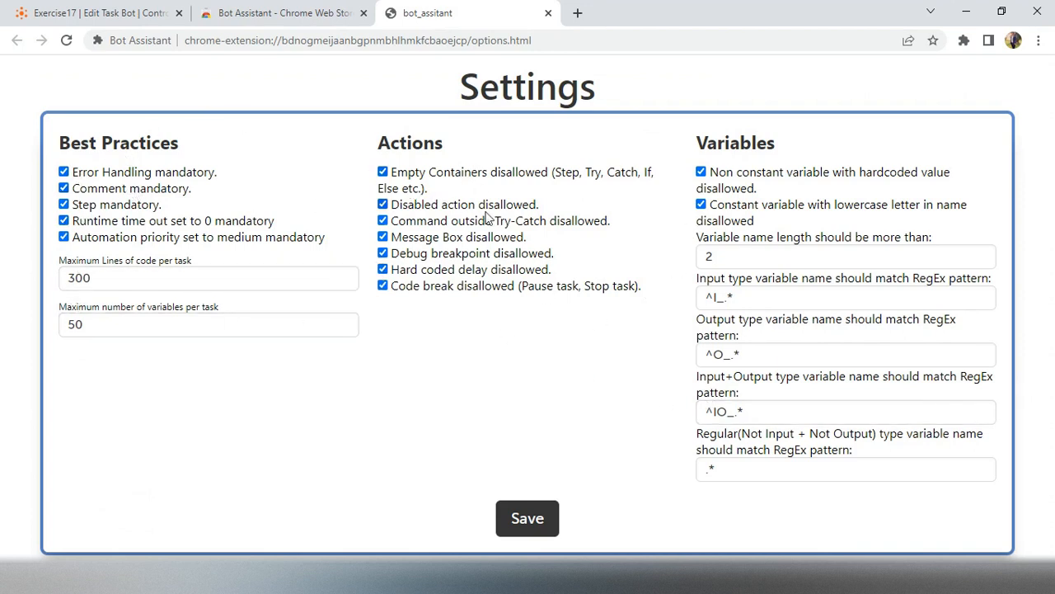
Step: Keep Error Handling mandatory on, set Maximum Lines of code per task to 50 and save
{"action": "left_click", "coordinate": [63, 172]}
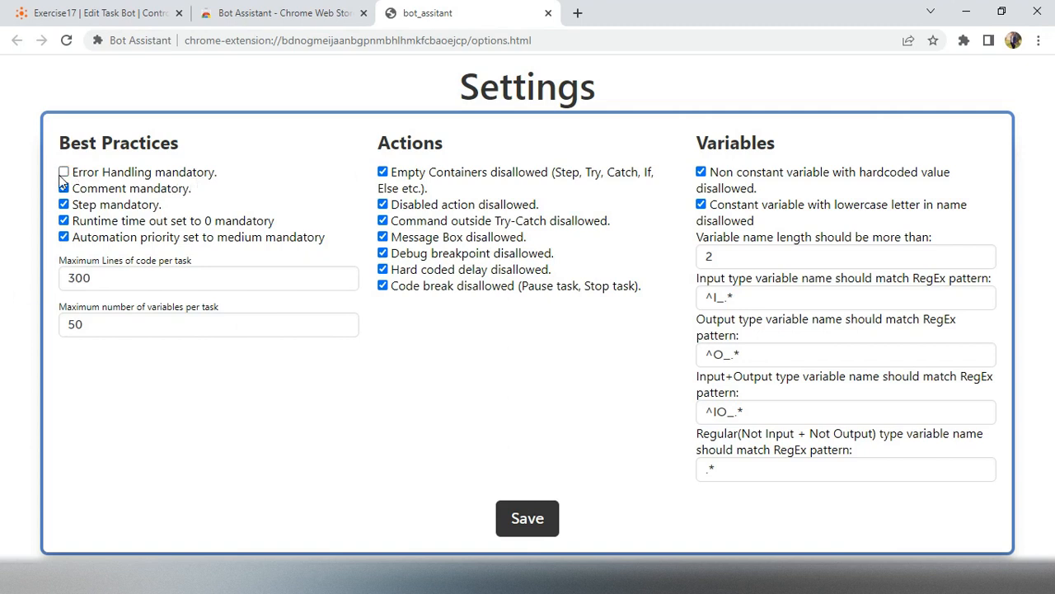
{"action": "left_click", "coordinate": [63, 171]}
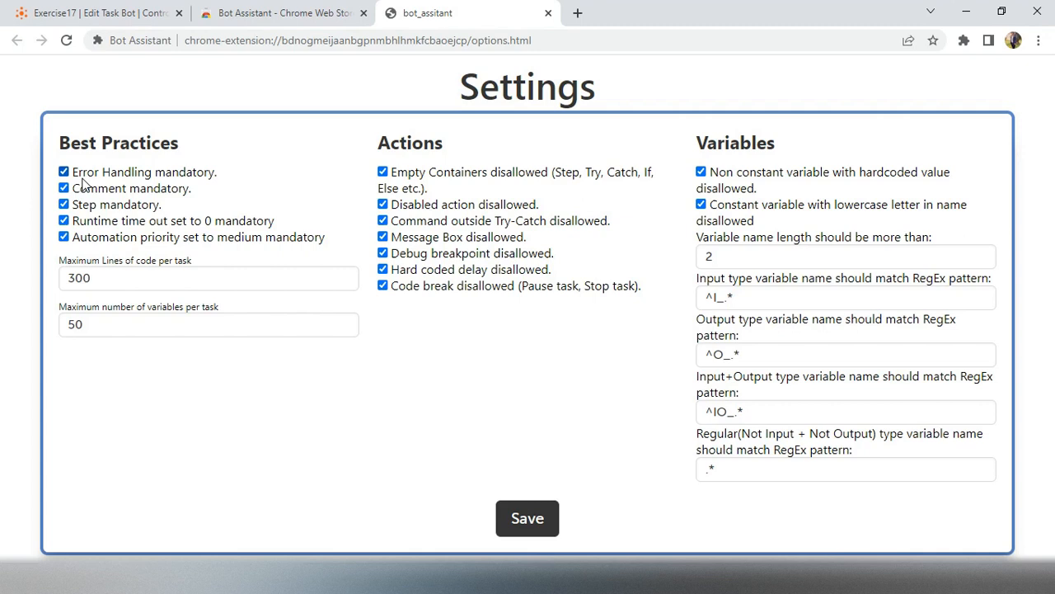
{"action": "mouse_move", "coordinate": [211, 182]}
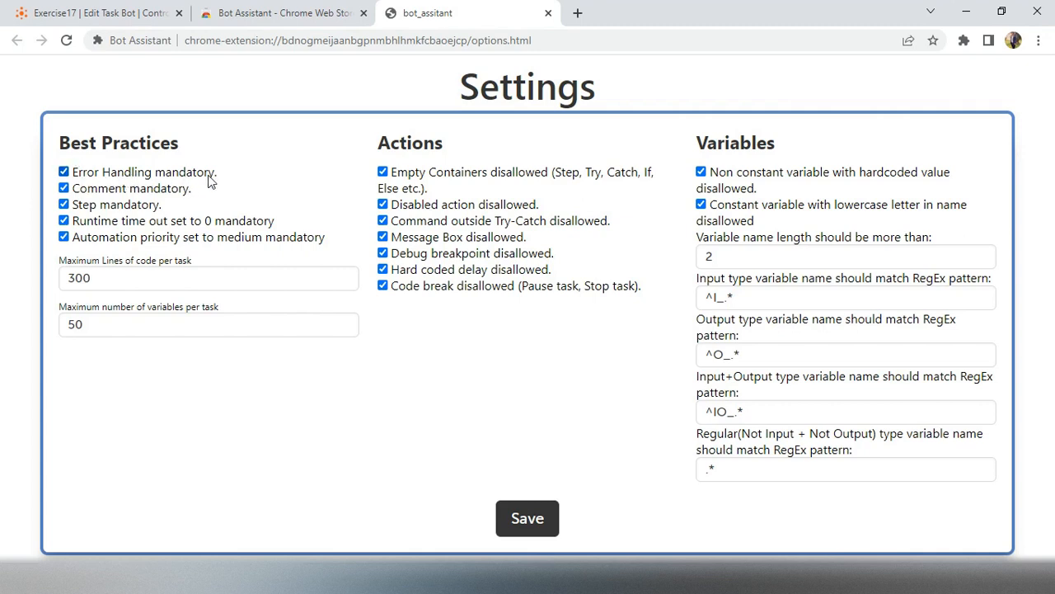
{"action": "mouse_move", "coordinate": [416, 148]}
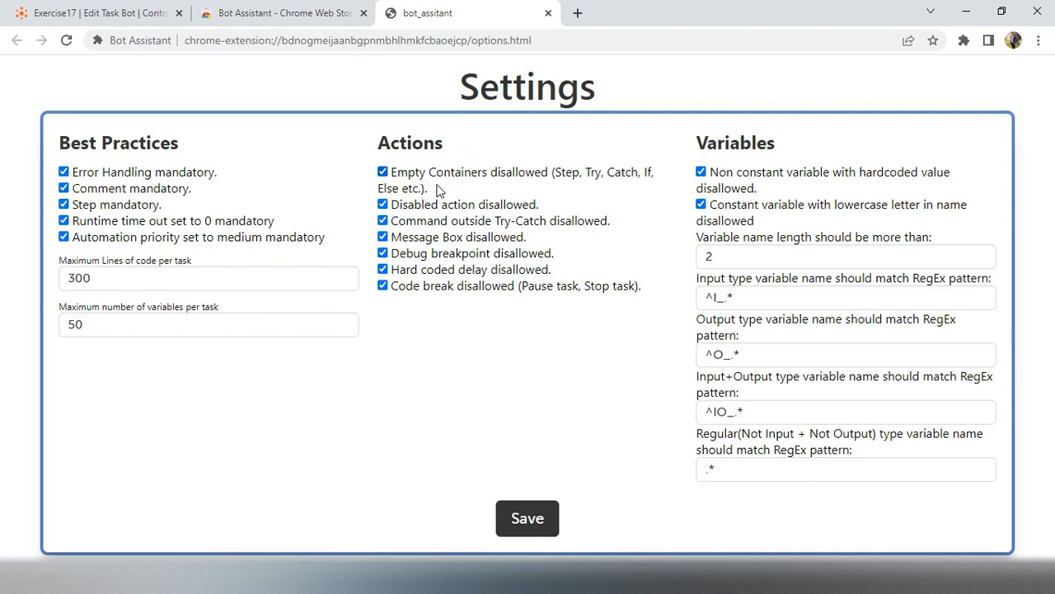
{"action": "mouse_move", "coordinate": [574, 192]}
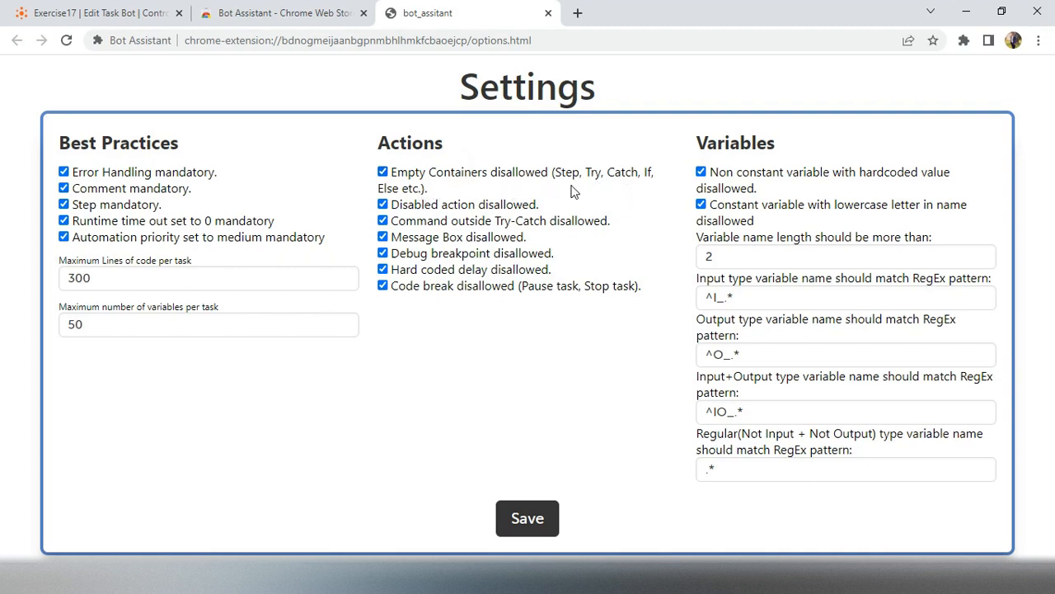
{"action": "mouse_move", "coordinate": [498, 181]}
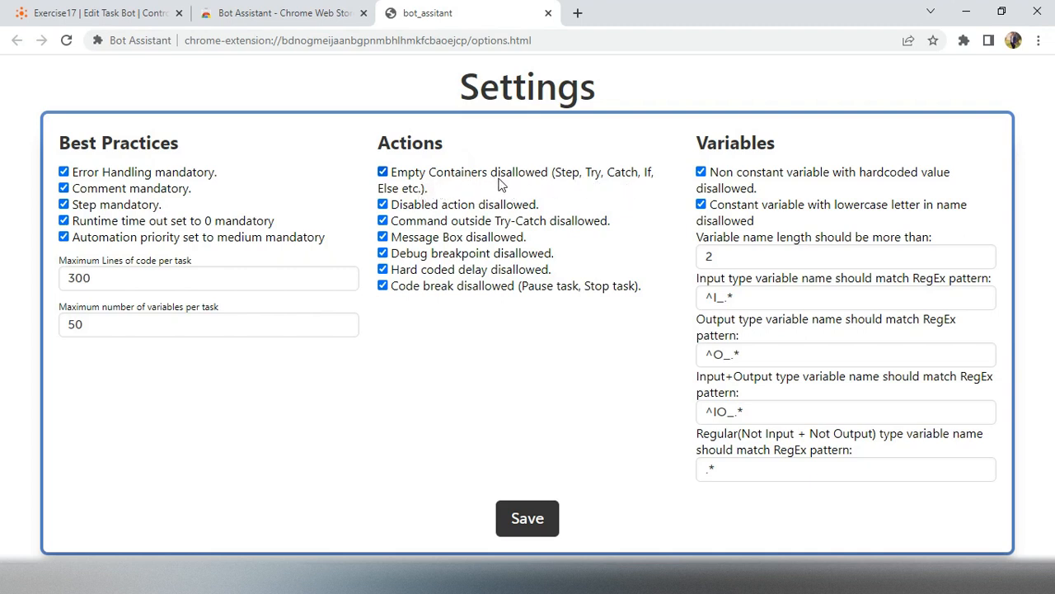
{"action": "mouse_move", "coordinate": [442, 190]}
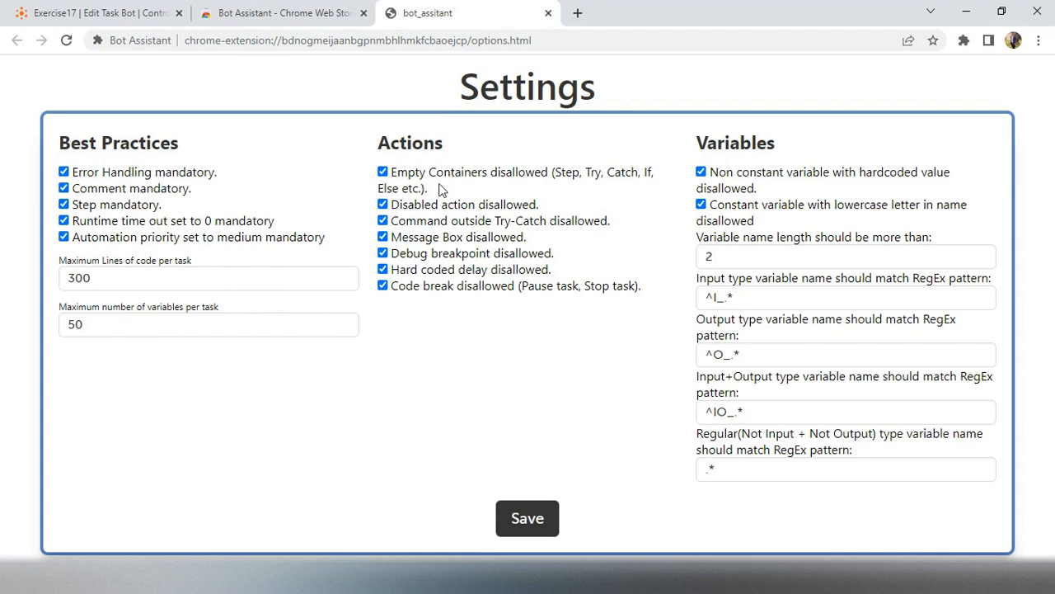
{"action": "mouse_move", "coordinate": [722, 155]}
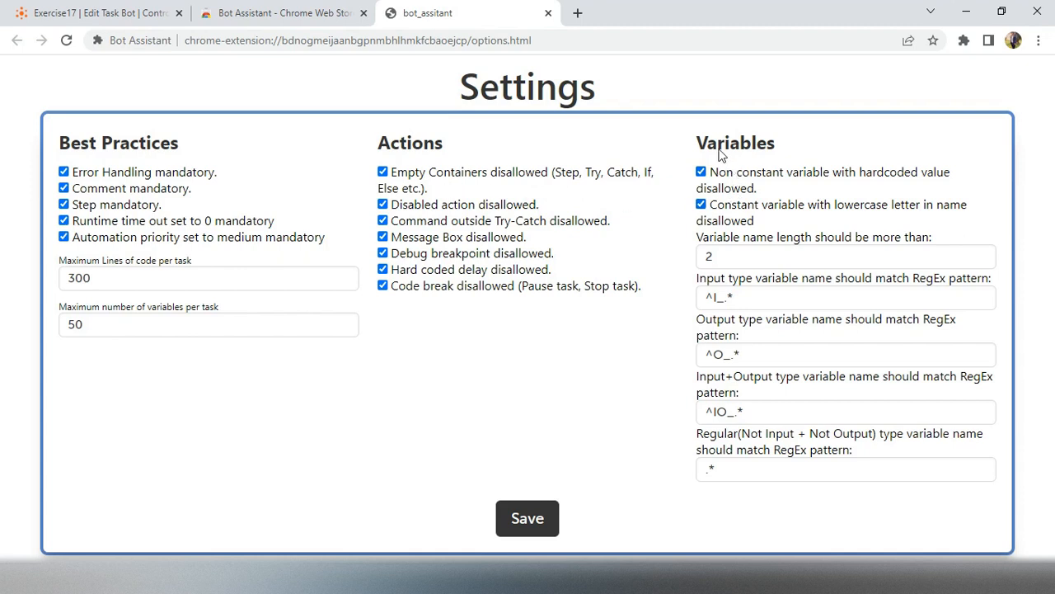
{"action": "left_click", "coordinate": [824, 255]}
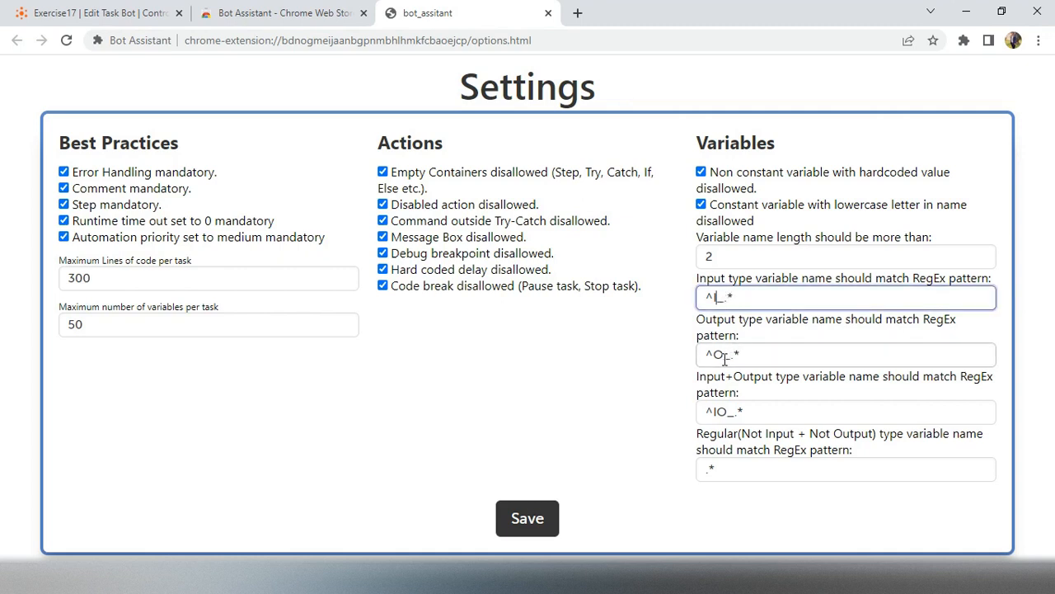
{"action": "left_click", "coordinate": [844, 353]}
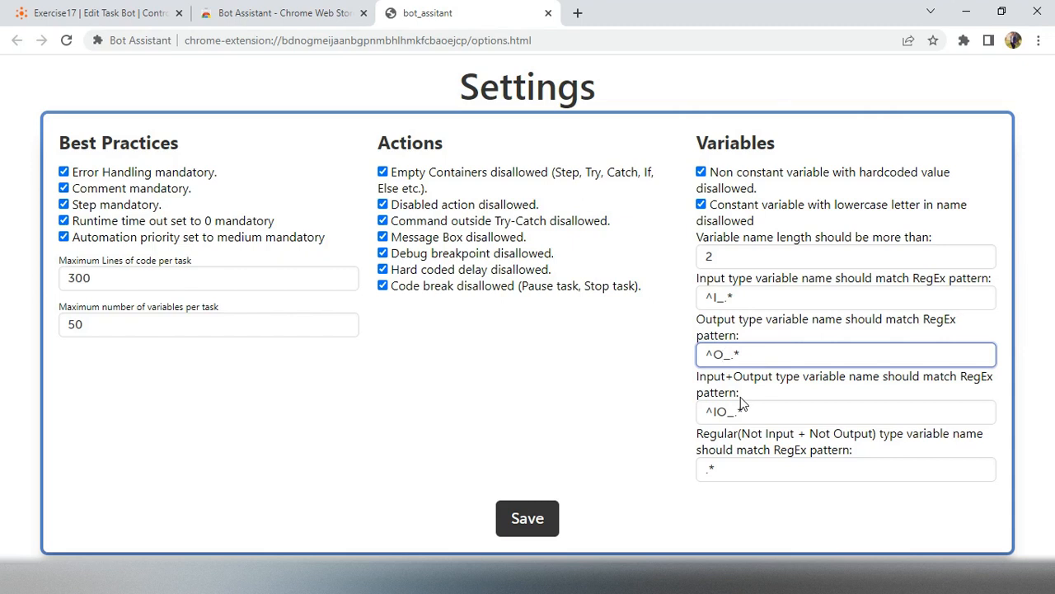
{"action": "left_click", "coordinate": [207, 277]}
{"action": "type", "text": "50"}
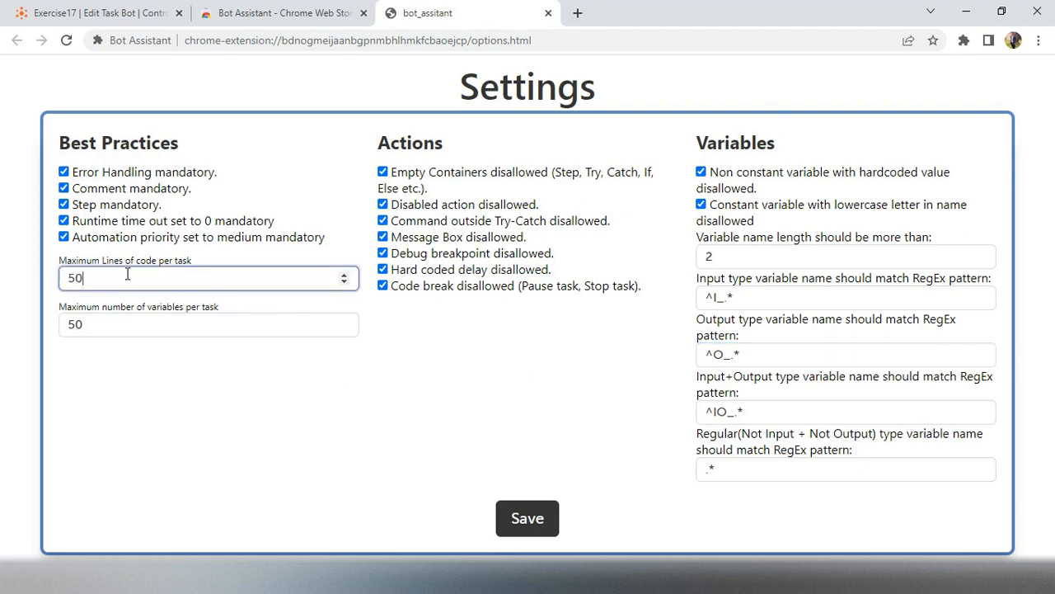
{"action": "left_click", "coordinate": [207, 323]}
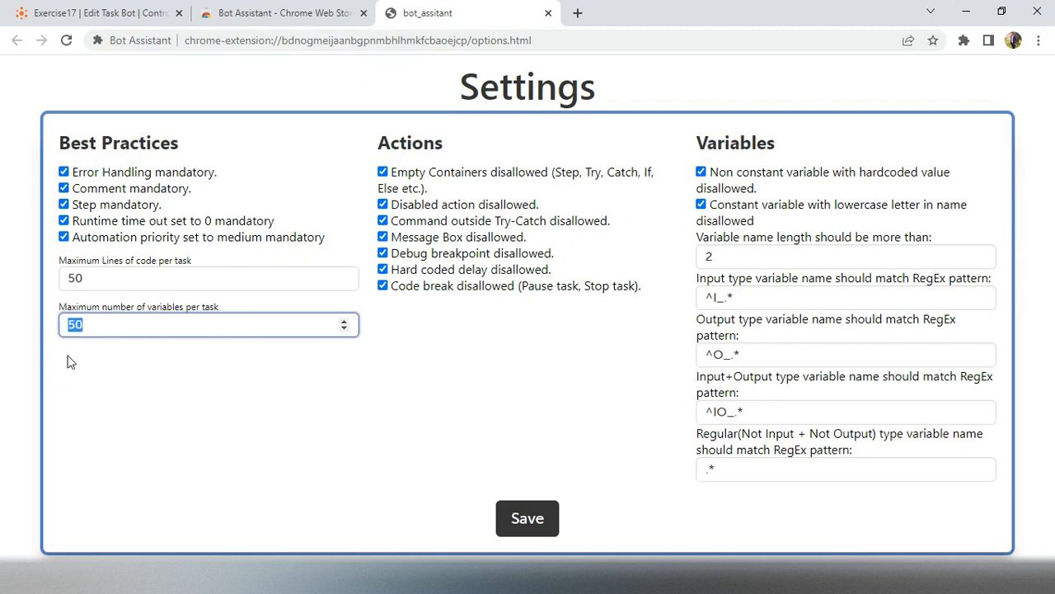
{"action": "mouse_move", "coordinate": [534, 501]}
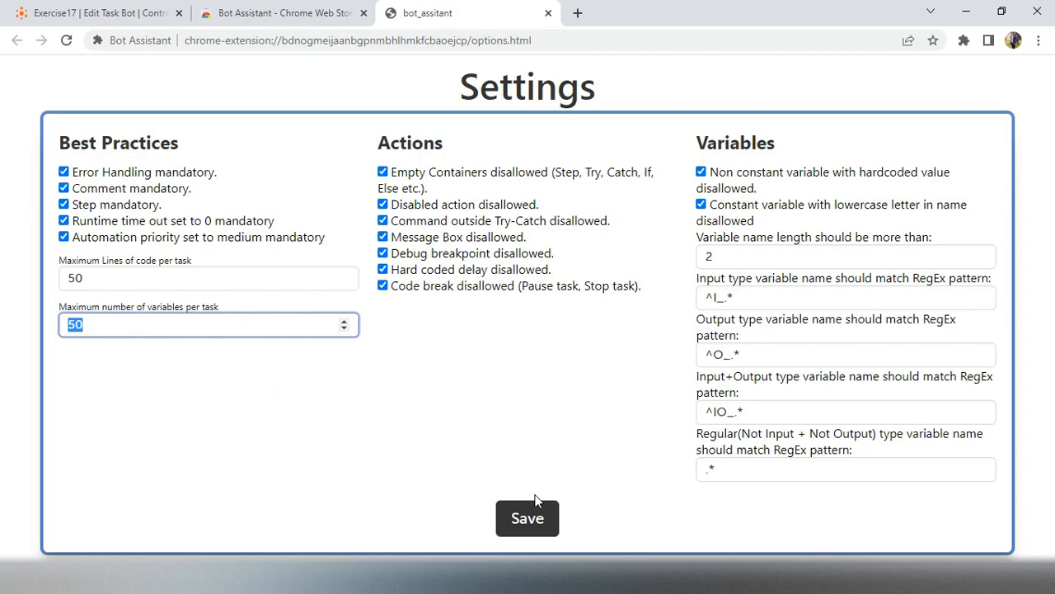
{"action": "left_click", "coordinate": [527, 518]}
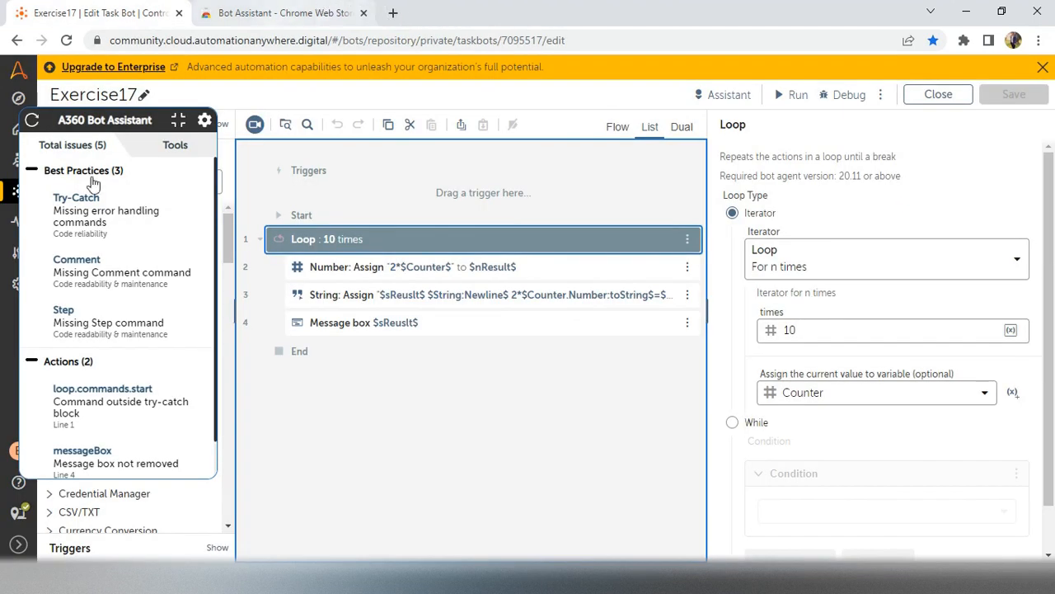
Step: Find the 'Try' action and wrap the Loop in Error handler: Try with Message box in Catch AllErrors
{"action": "left_click", "coordinate": [31, 119]}
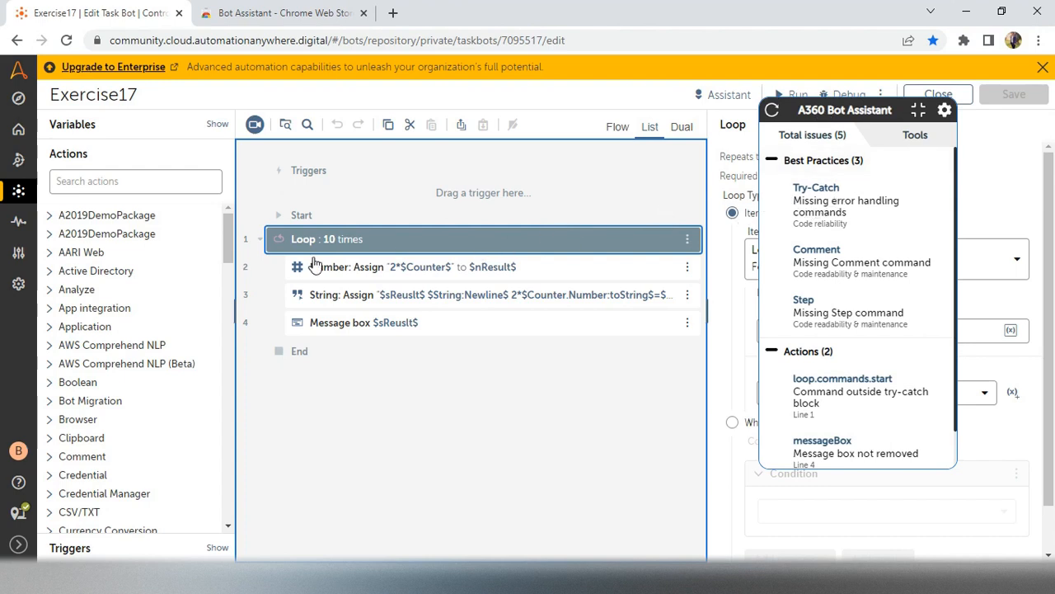
{"action": "type", "text": "T"}
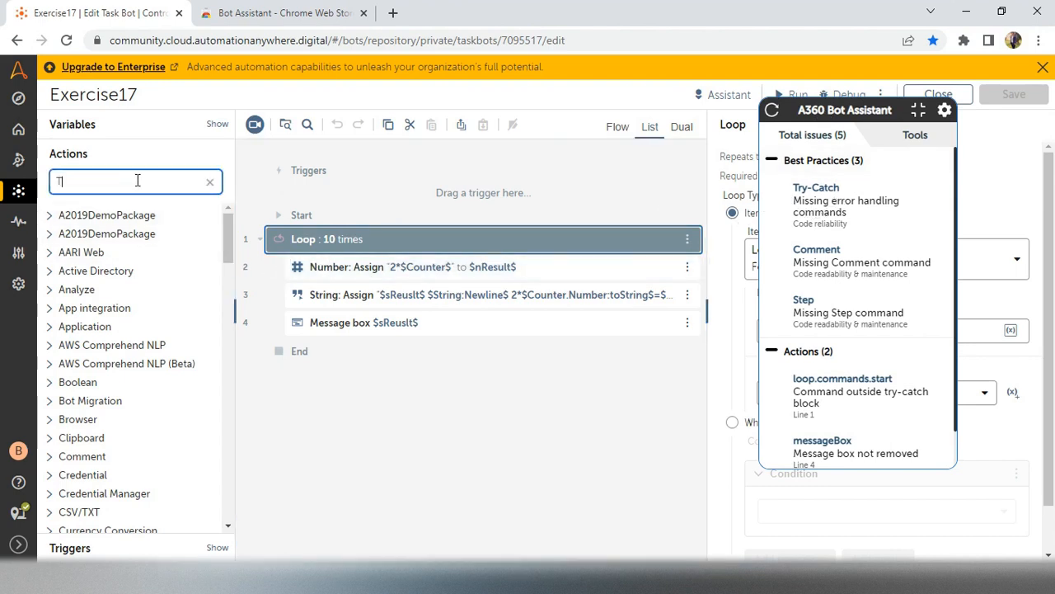
{"action": "type", "text": "ry"}
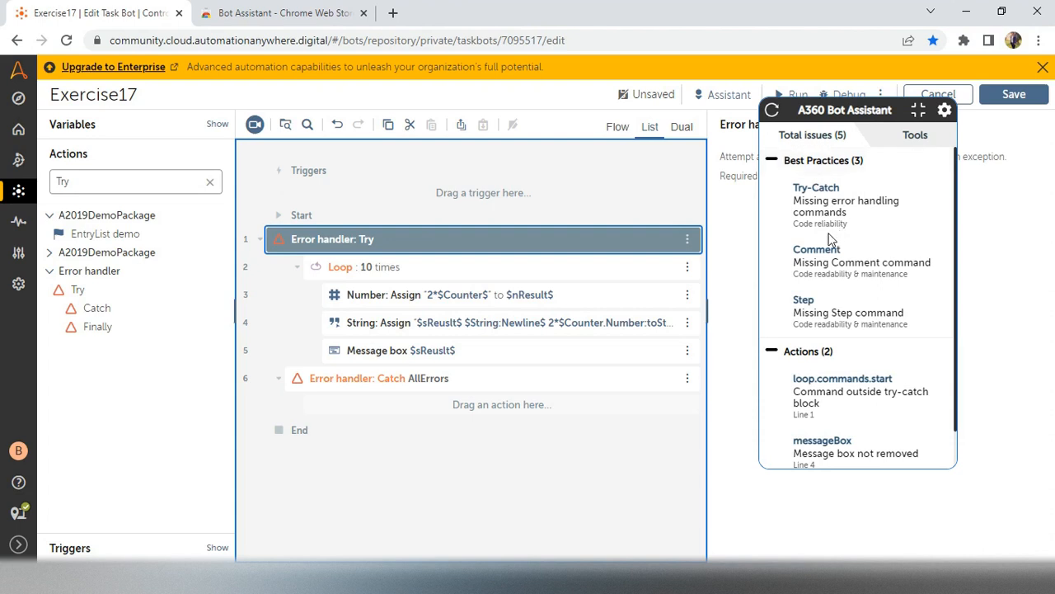
{"action": "mouse_move", "coordinate": [864, 217]}
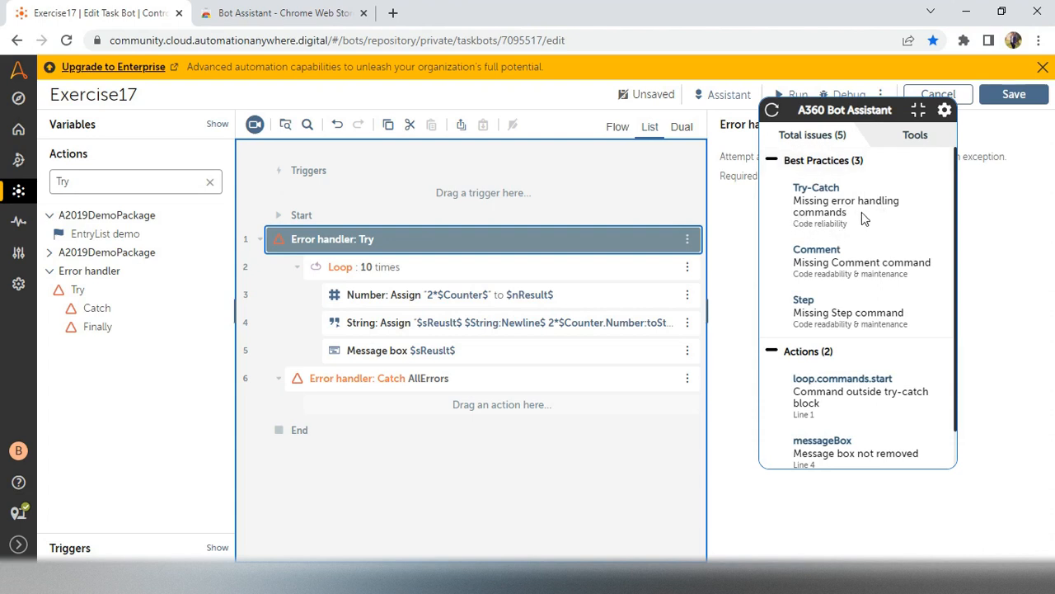
{"action": "mouse_move", "coordinate": [482, 350]}
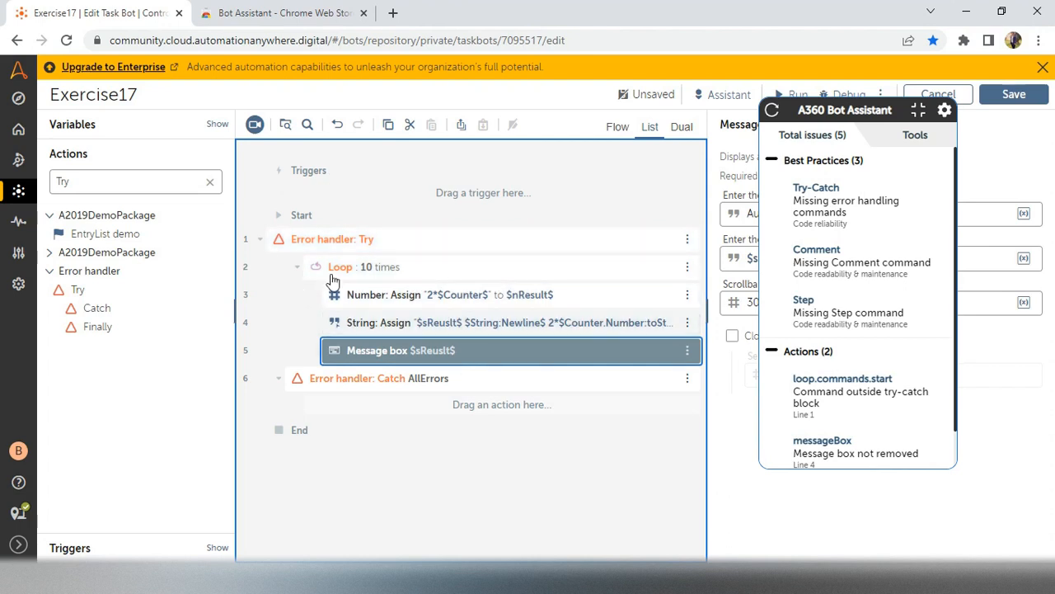
{"action": "mouse_move", "coordinate": [445, 360]}
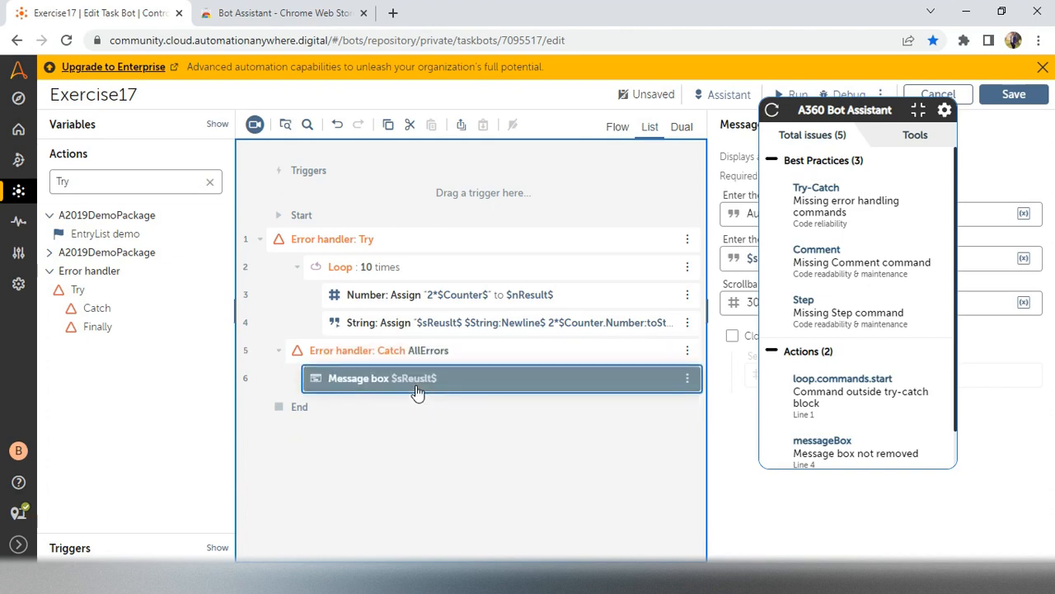
Step: Save Exercise17 and re-run Bot Assistant so the Try-Catch issue clears, leaving three issues
{"action": "left_click", "coordinate": [1013, 94]}
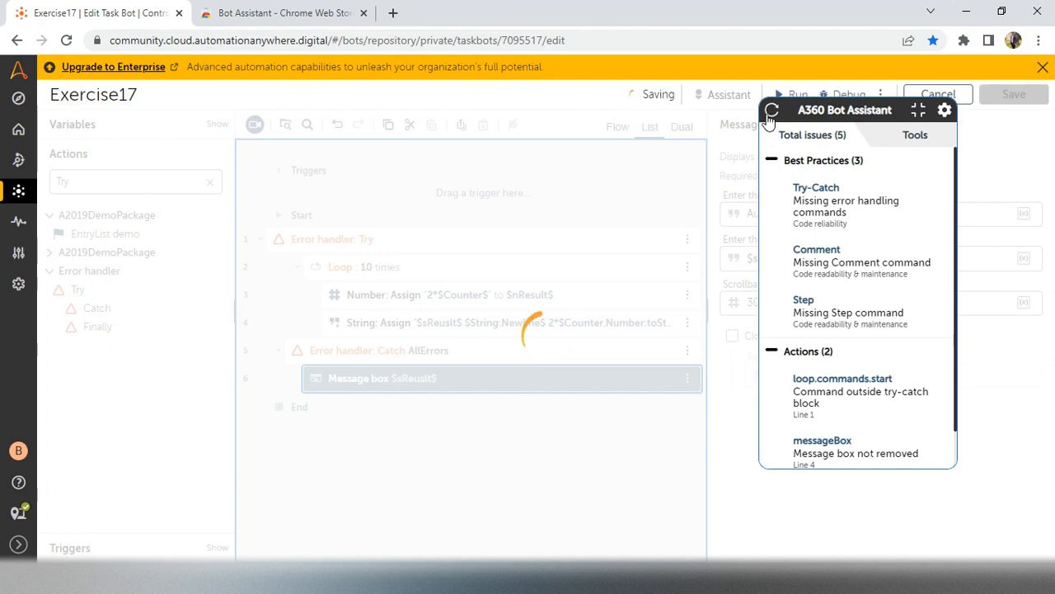
{"action": "left_click", "coordinate": [772, 108]}
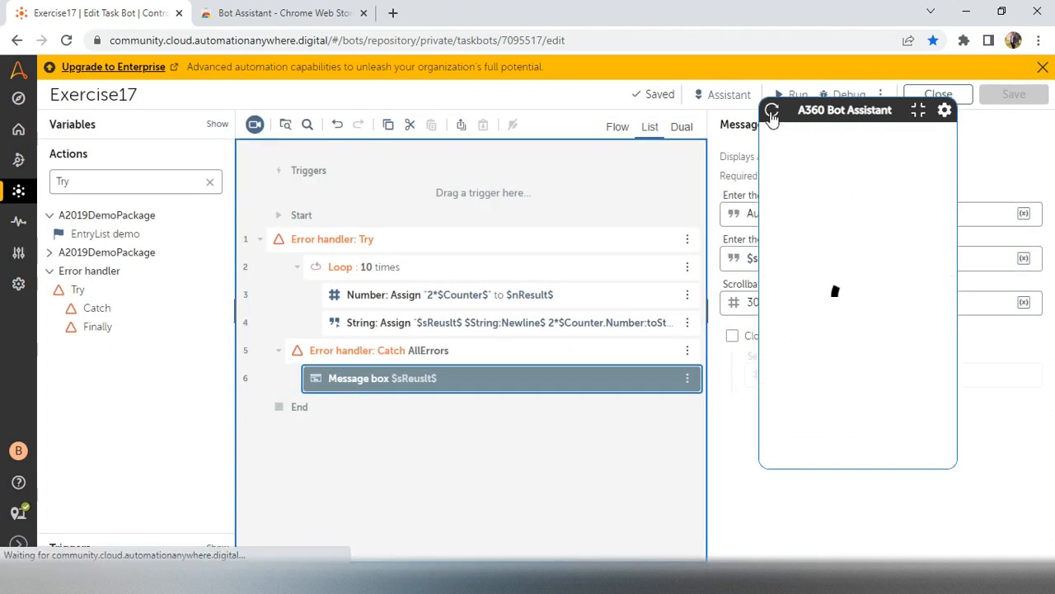
{"action": "left_click", "coordinate": [771, 114]}
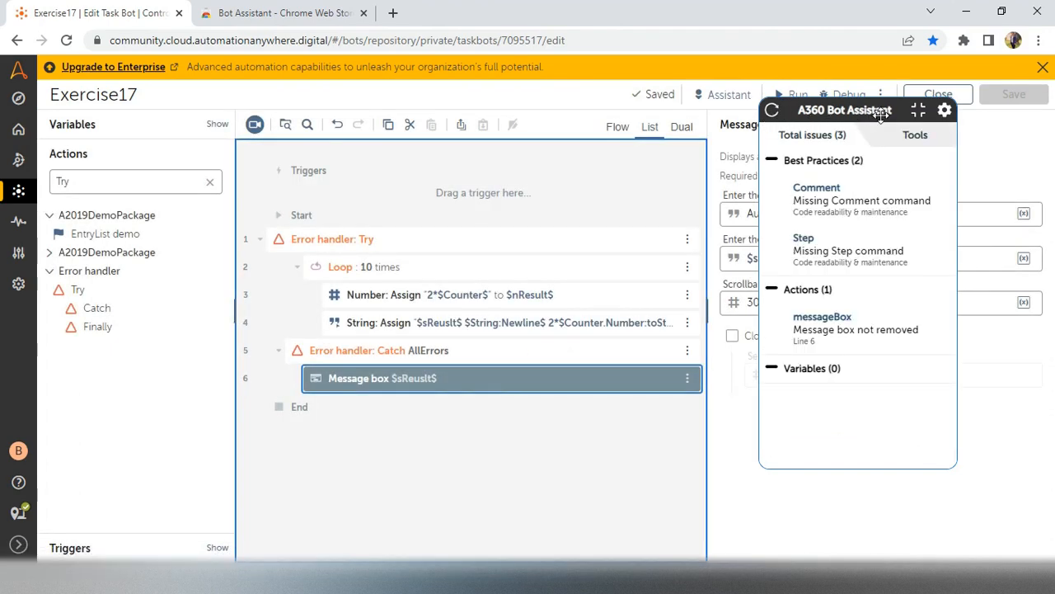
{"action": "mouse_move", "coordinate": [811, 168]}
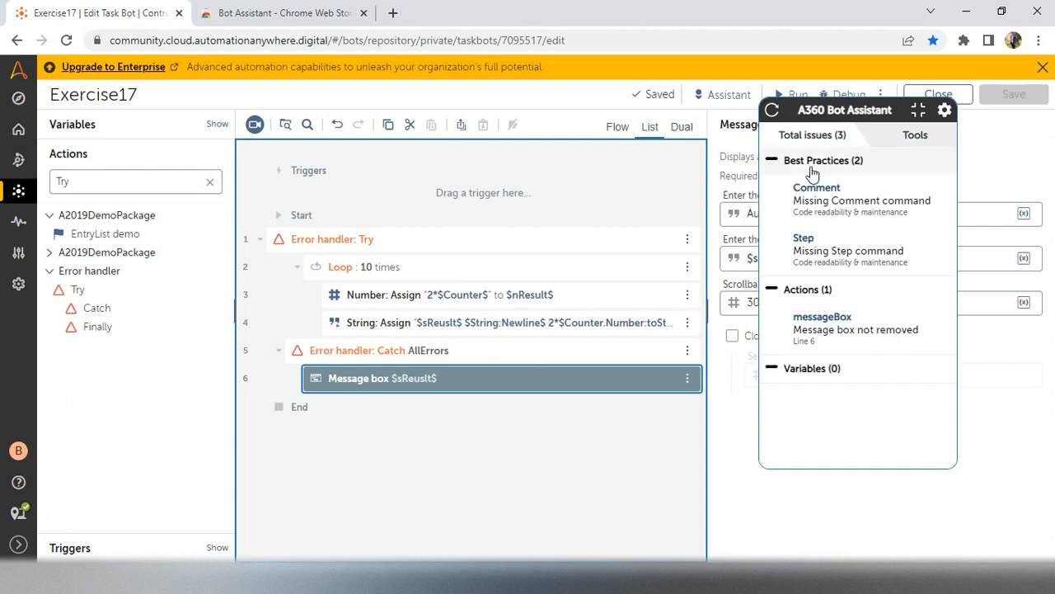
{"action": "mouse_move", "coordinate": [825, 173]}
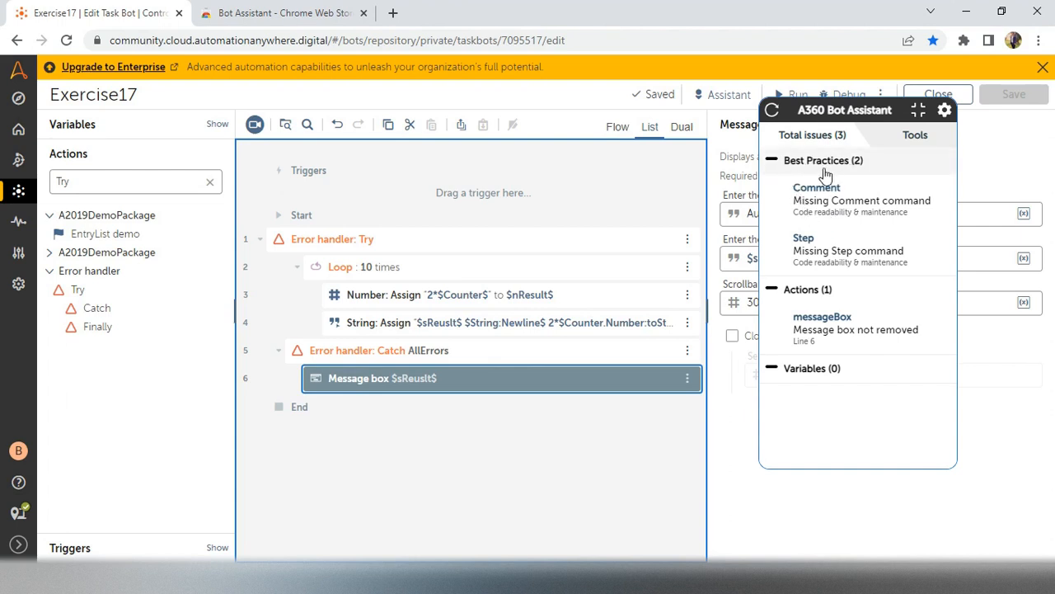
{"action": "mouse_move", "coordinate": [818, 229]}
{"action": "type", "text": "C"}
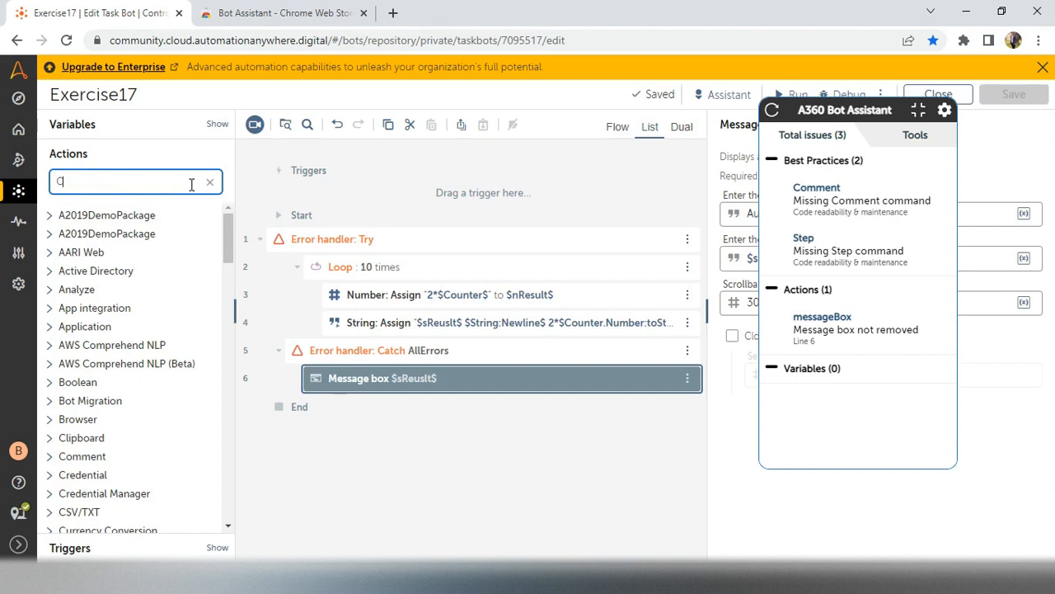
Step: Add a 'Hi' Comment inside Try and a Step at line 1, then save Exercise17
{"action": "type", "text": "omme"}
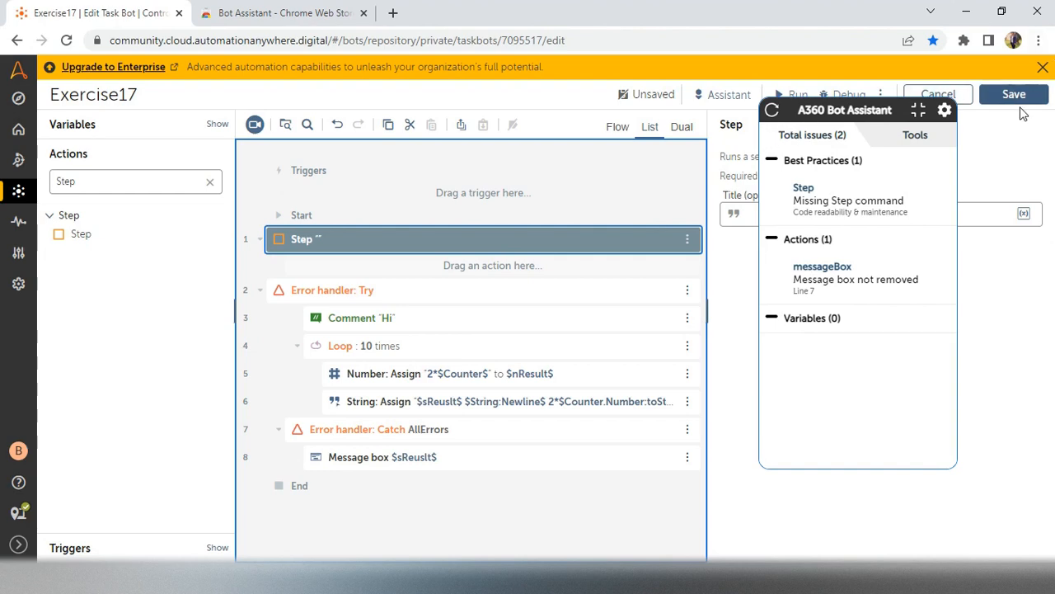
{"action": "left_click", "coordinate": [1014, 94]}
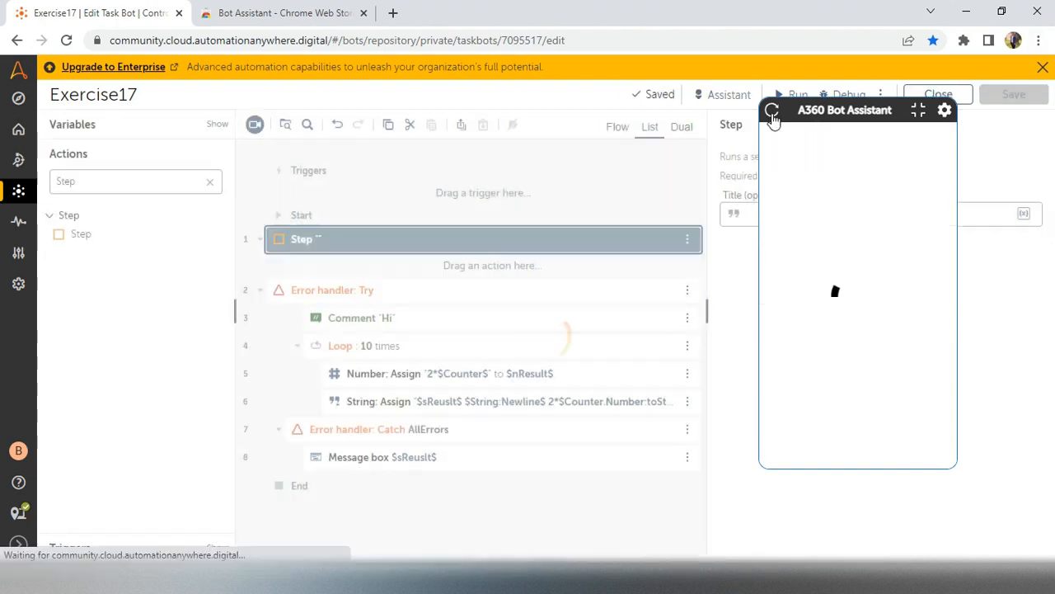
Step: Re-check with Bot Assistant and move Comment 'Hi' to line 2, right after the Step
{"action": "left_click", "coordinate": [771, 109]}
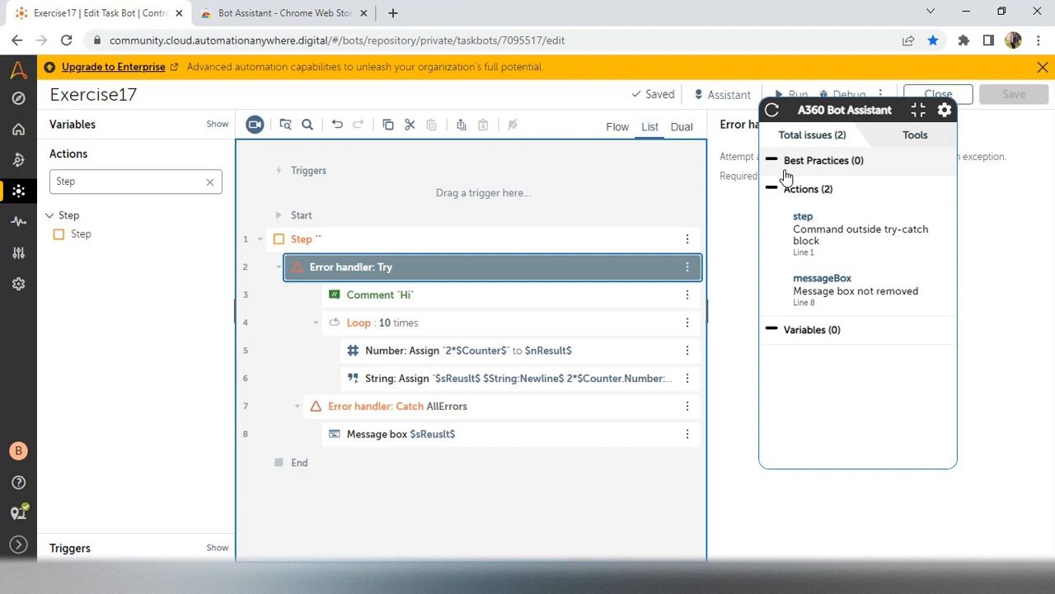
{"action": "mouse_move", "coordinate": [815, 168]}
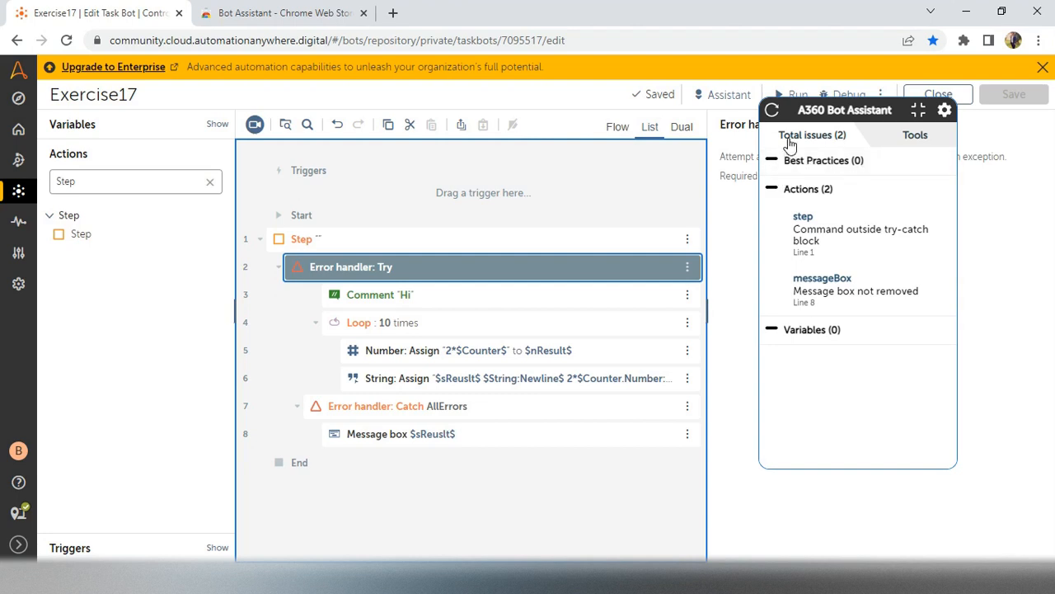
{"action": "mouse_move", "coordinate": [850, 135]}
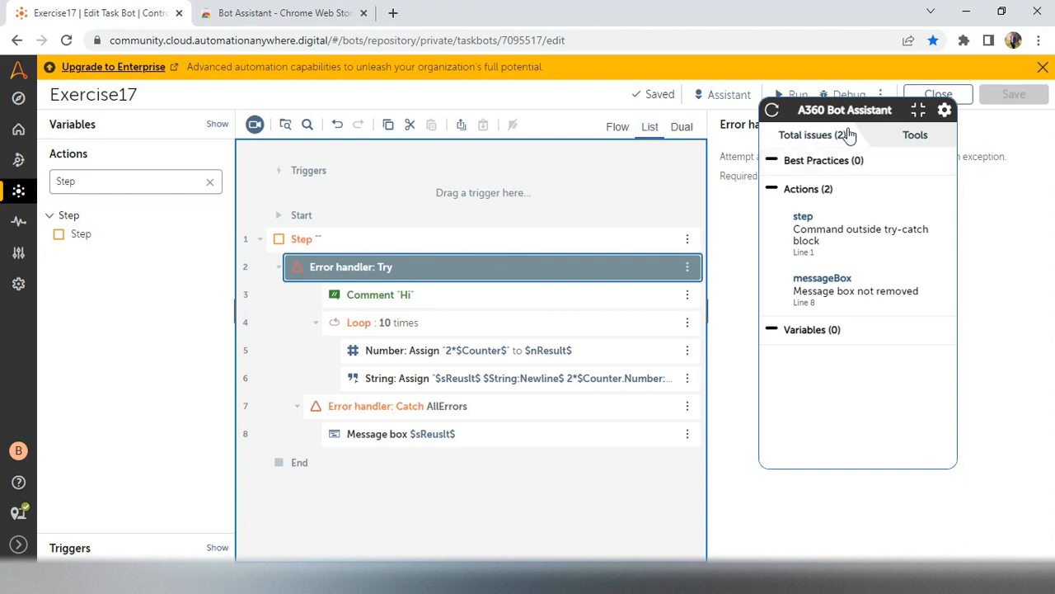
{"action": "mouse_move", "coordinate": [803, 216]}
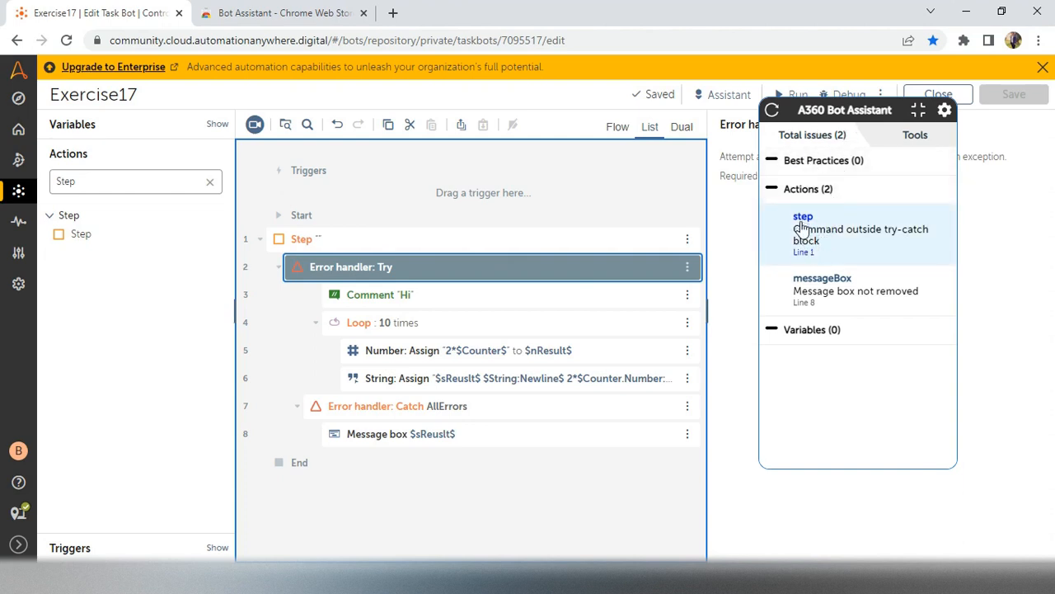
{"action": "mouse_move", "coordinate": [913, 243]}
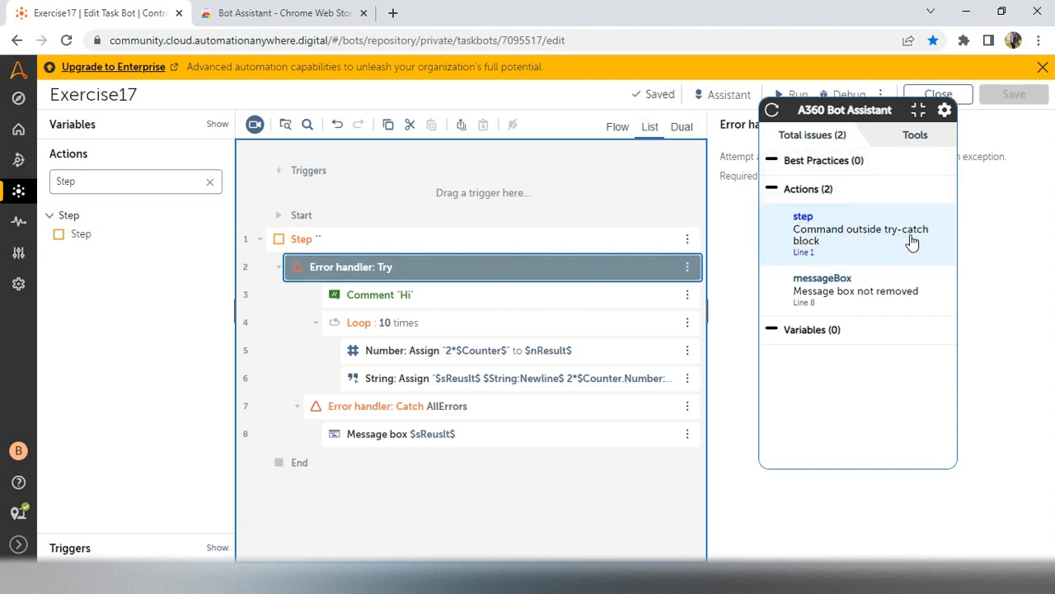
{"action": "mouse_move", "coordinate": [448, 317]}
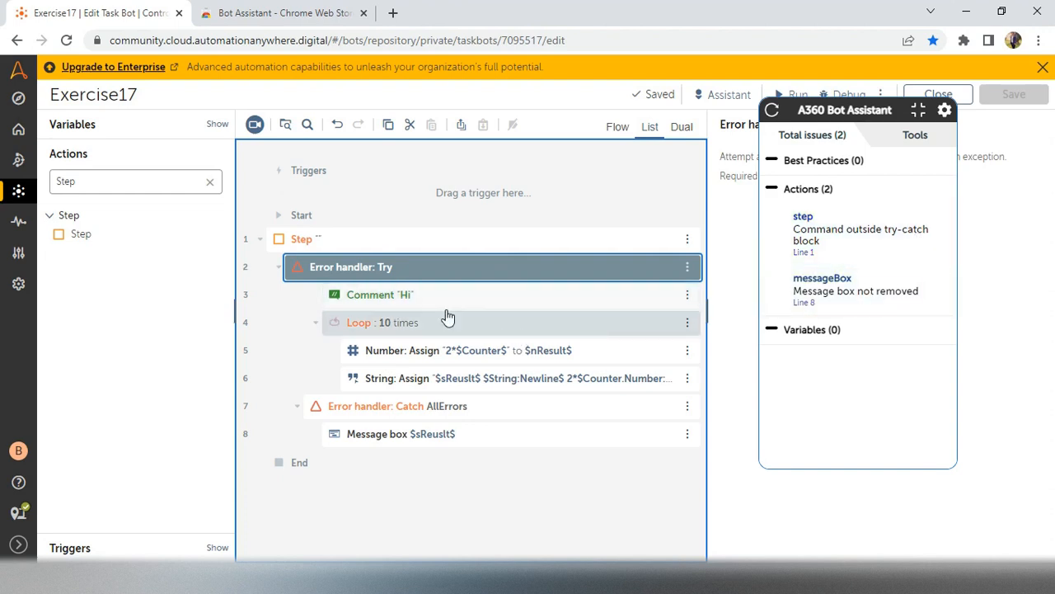
{"action": "left_click", "coordinate": [379, 294]}
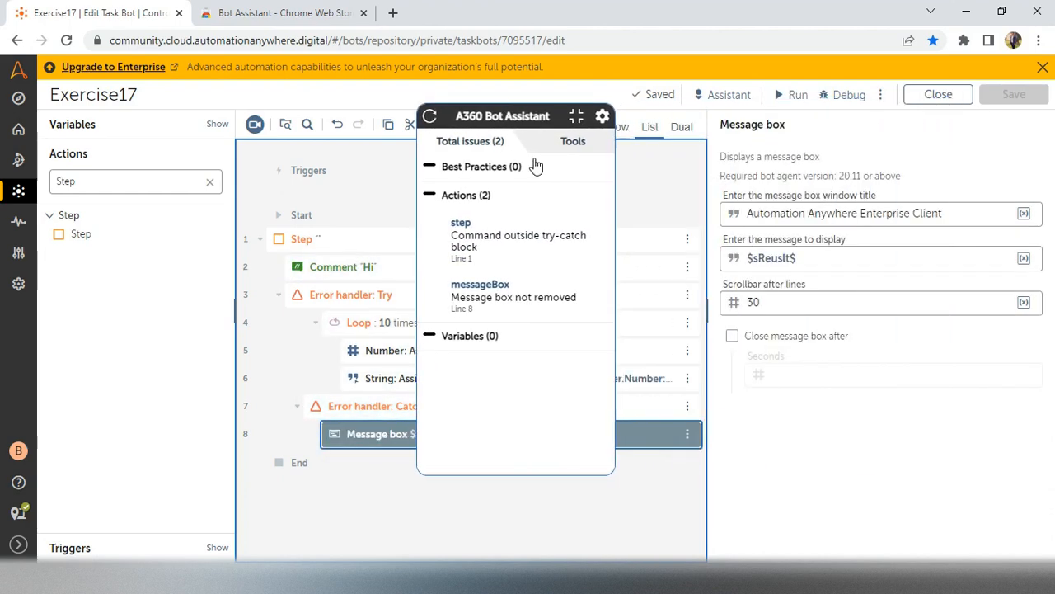
Step: Delete the Message box action from the Catch block via its three-dot menu and save
{"action": "left_click", "coordinate": [732, 337]}
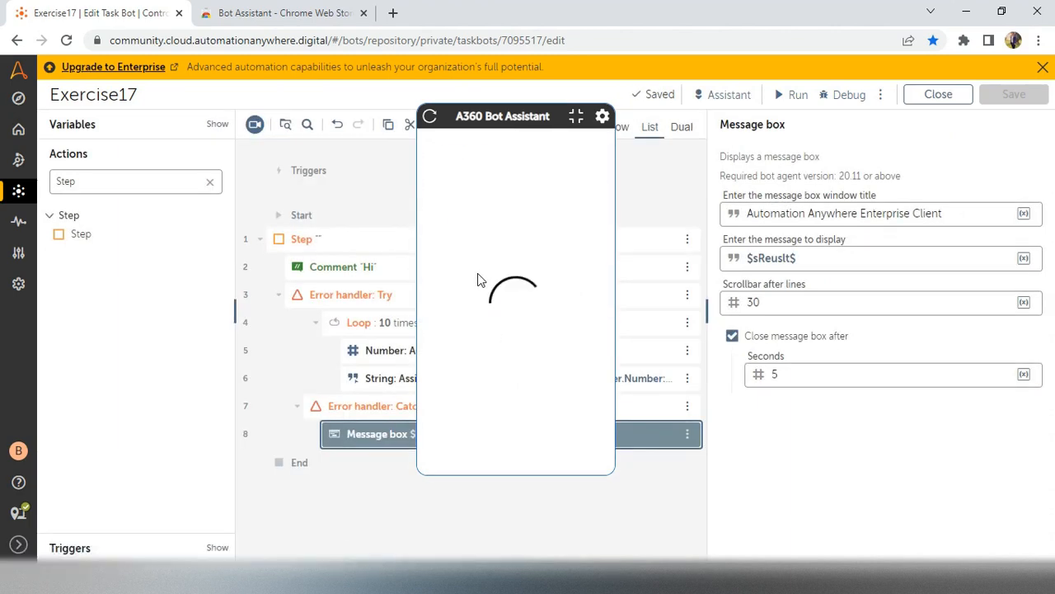
{"action": "left_click", "coordinate": [688, 432]}
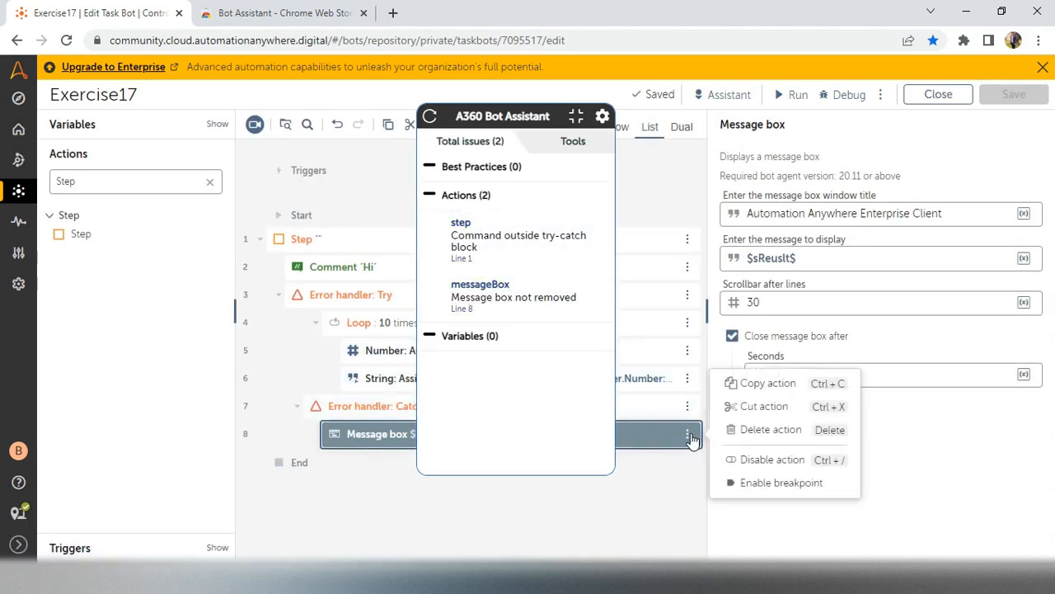
{"action": "left_click", "coordinate": [770, 428]}
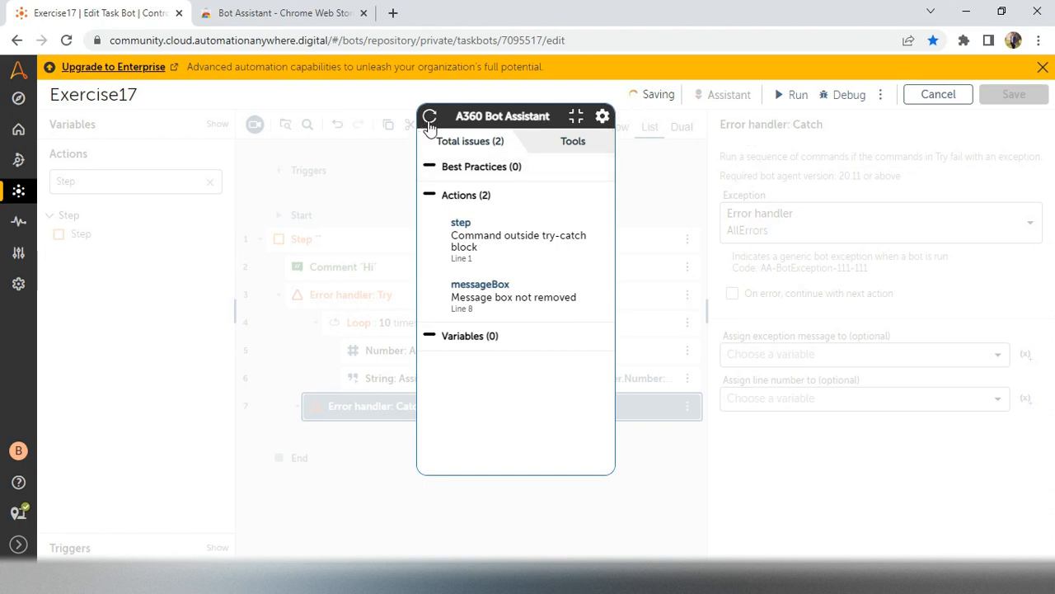
Step: Re-run the Bot Assistant check, which now flags an empty Catch and the Step outside try-catch
{"action": "left_click", "coordinate": [430, 115]}
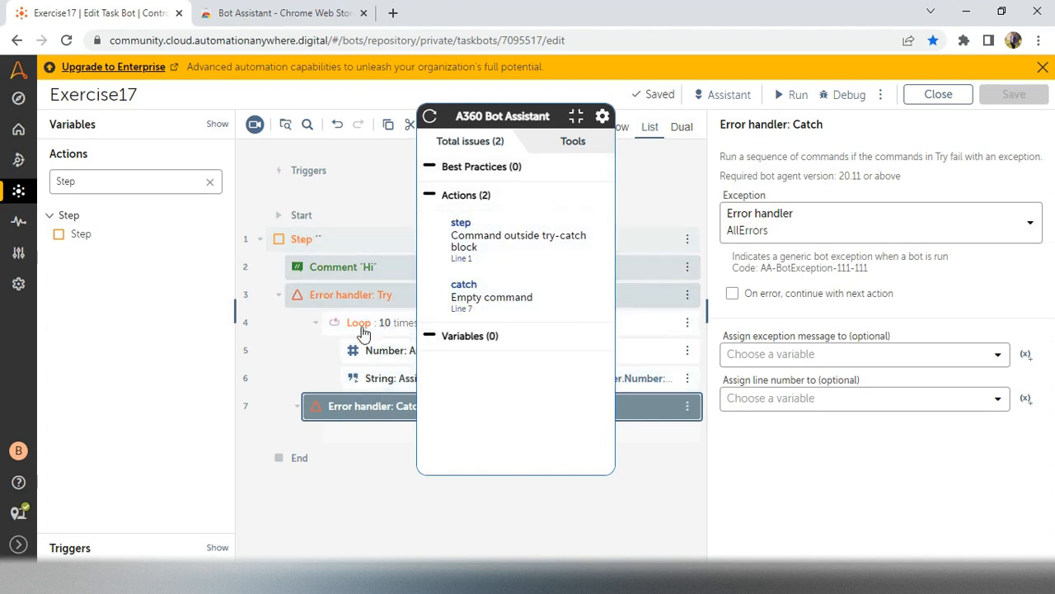
{"action": "mouse_move", "coordinate": [349, 294]}
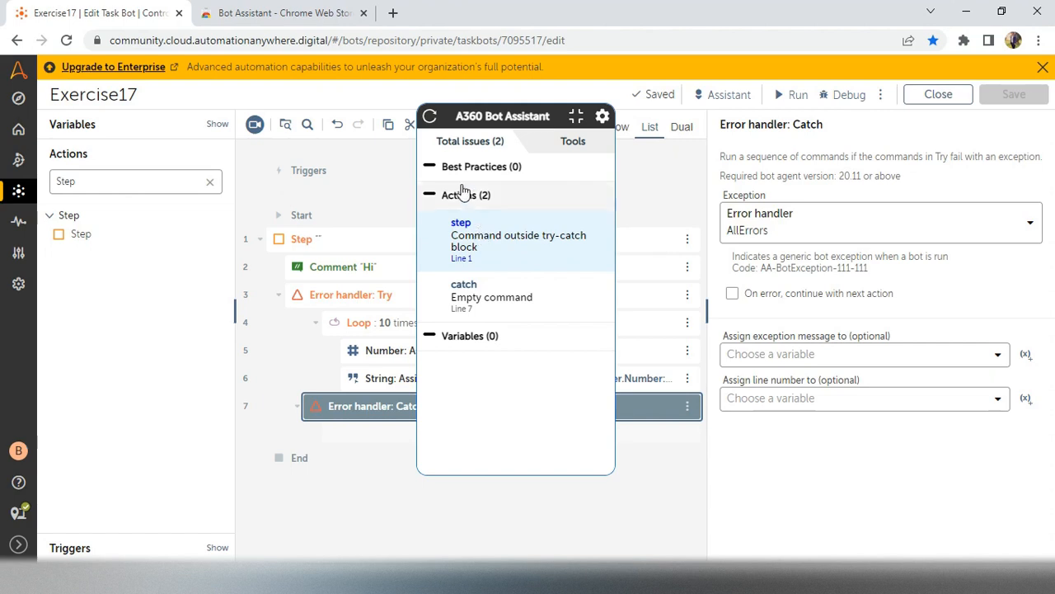
{"action": "mouse_move", "coordinate": [452, 293]}
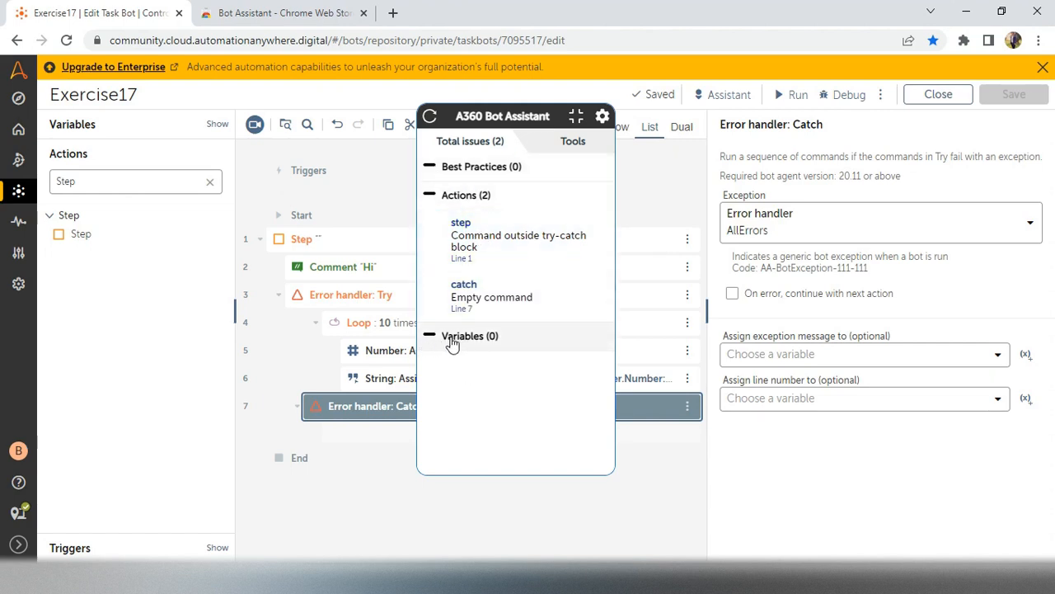
{"action": "mouse_move", "coordinate": [486, 148]}
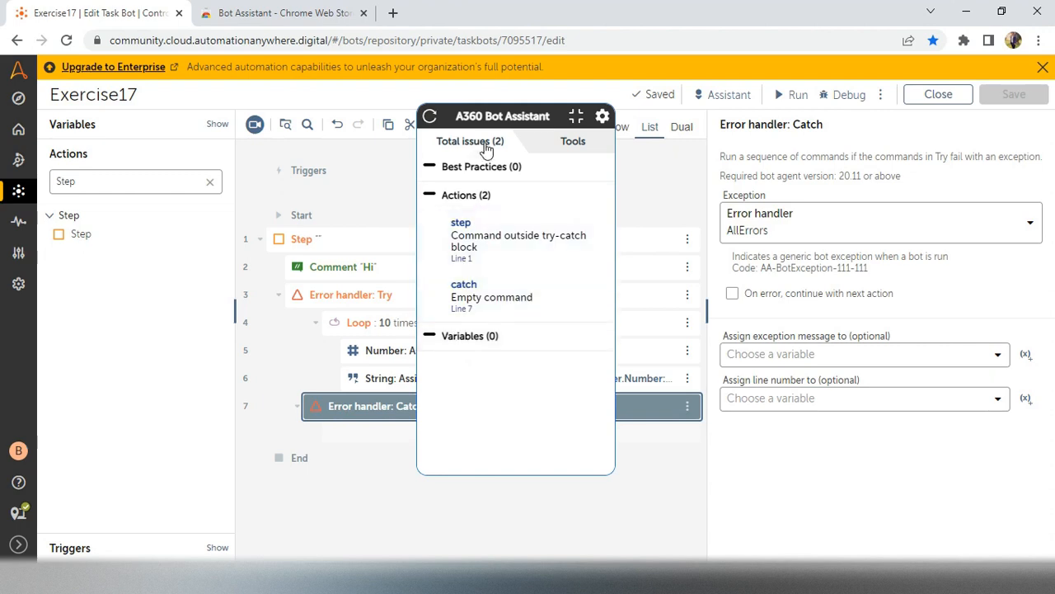
{"action": "mouse_move", "coordinate": [491, 119]}
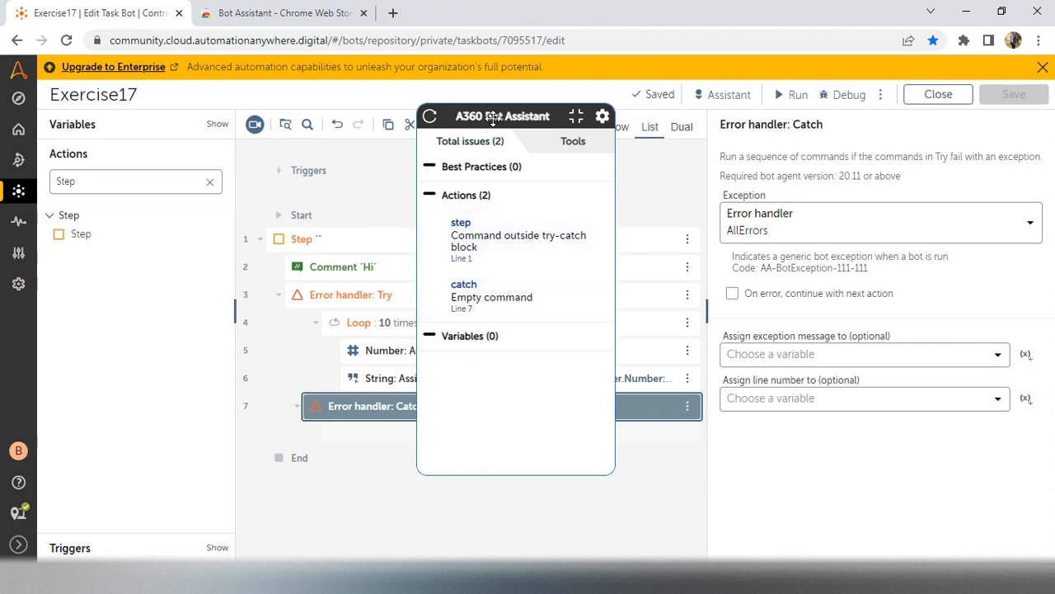